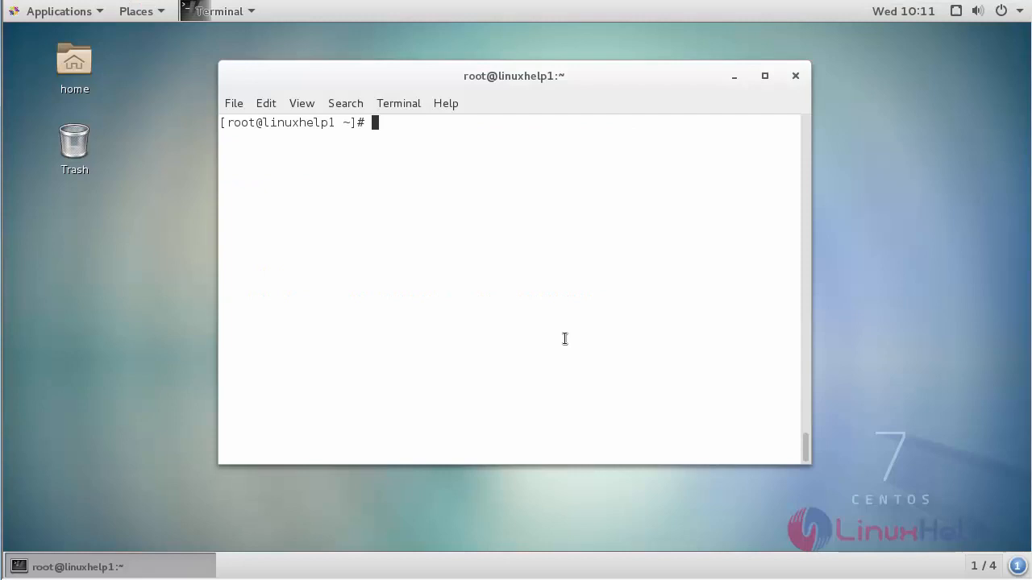
Step: Edit /etc/php.ini in vi, setting memory_limit, post_max_size and upload_max_filesize to 512M
text(v)
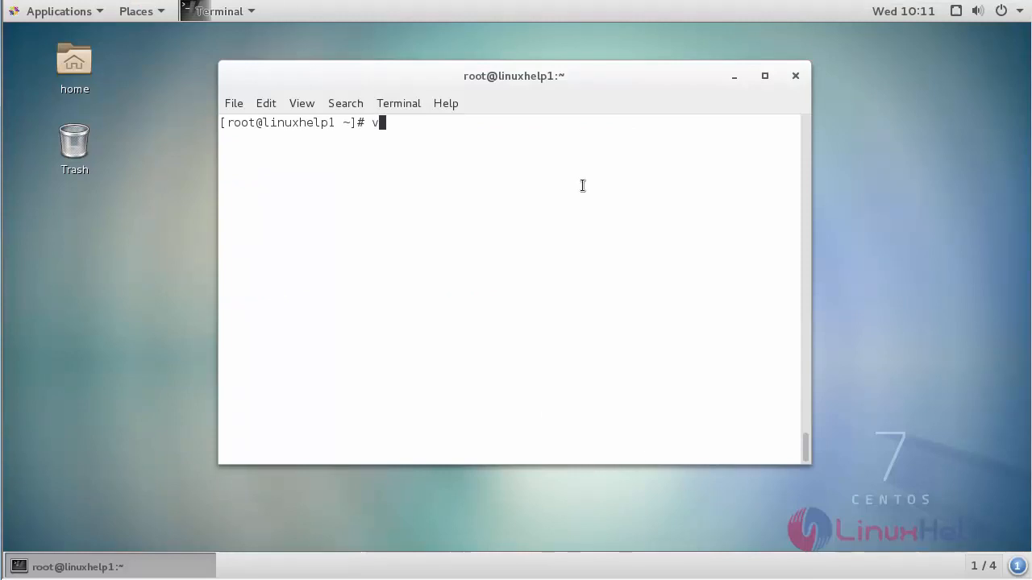
text(vi /etc/php.ini)
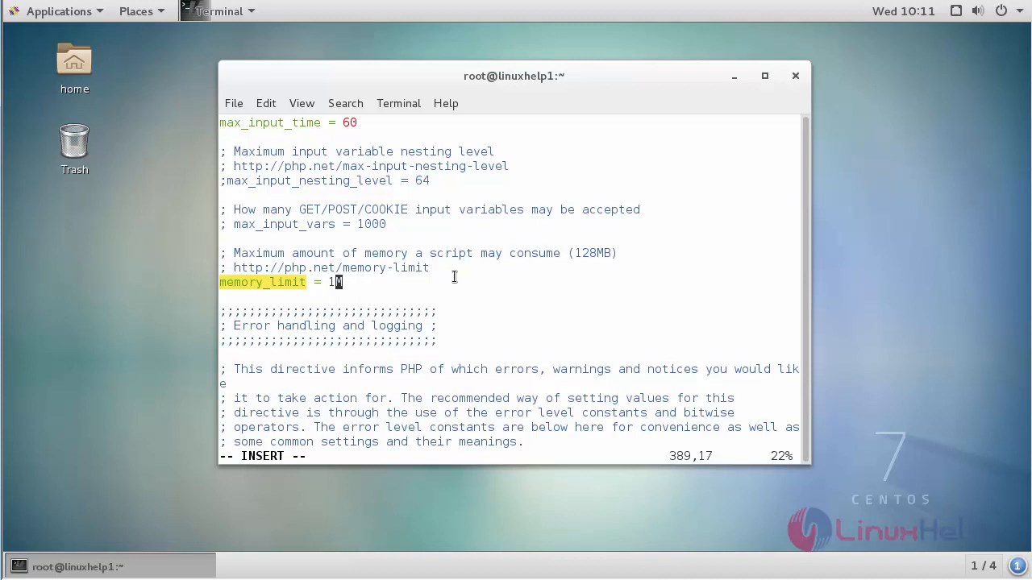
text(512)
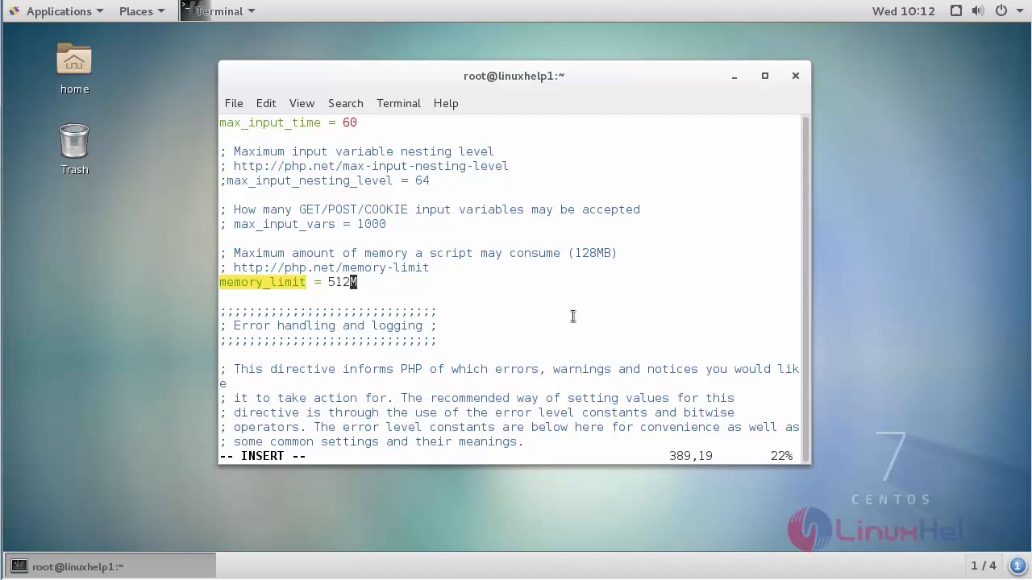
scroll(down, 3)
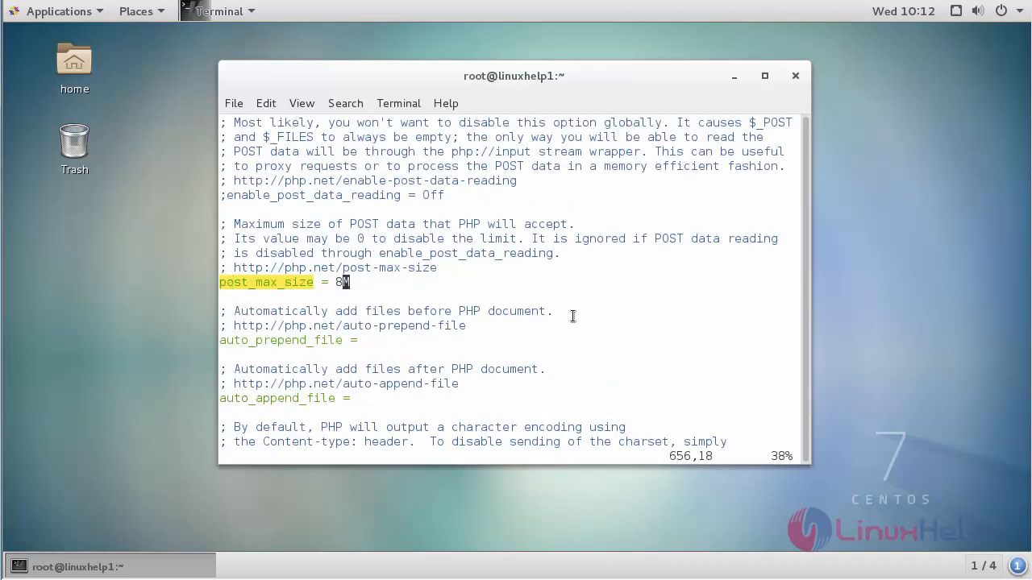
key(i)
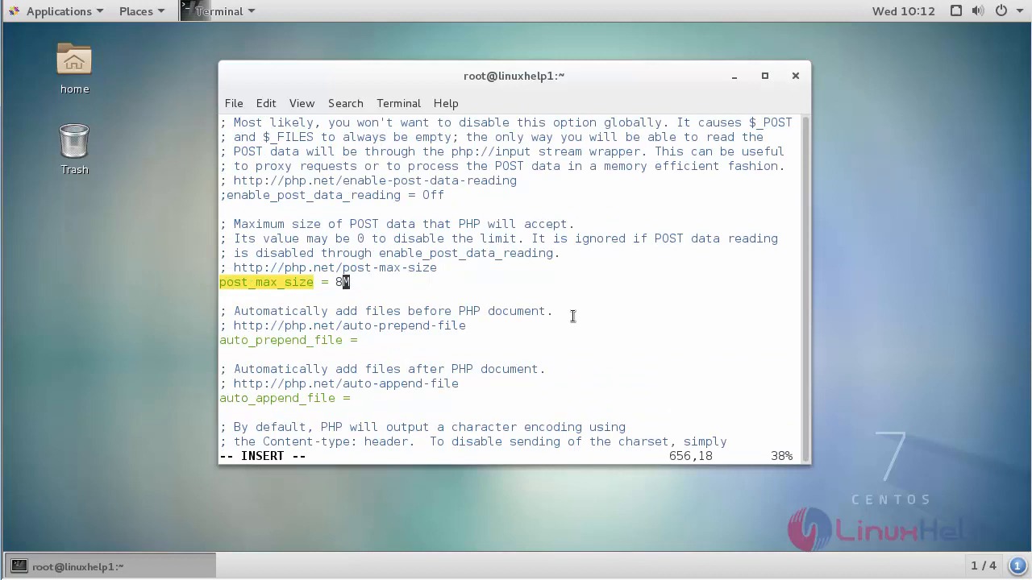
text(521)
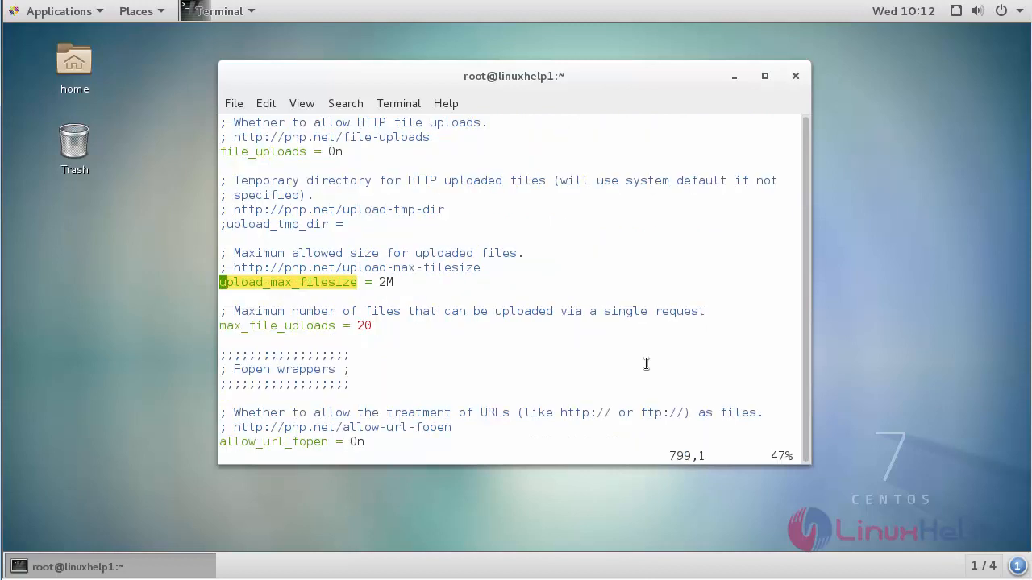
key(i)
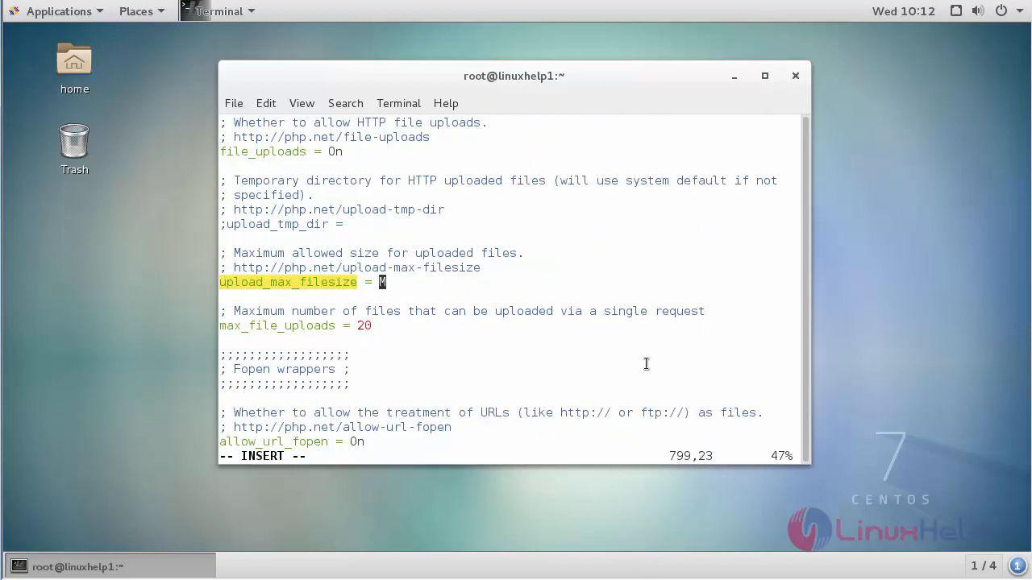
text(51)
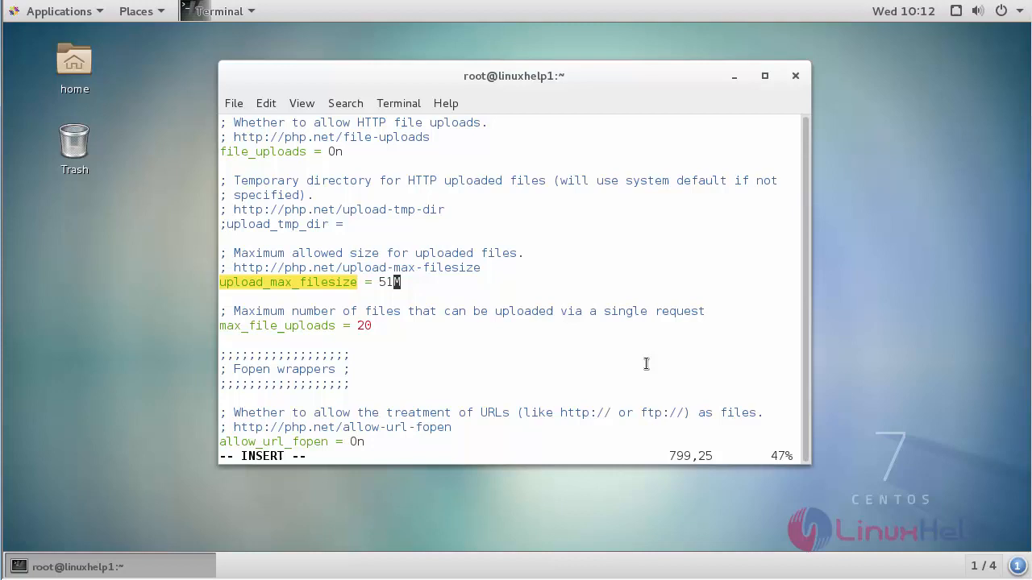
text(2M)
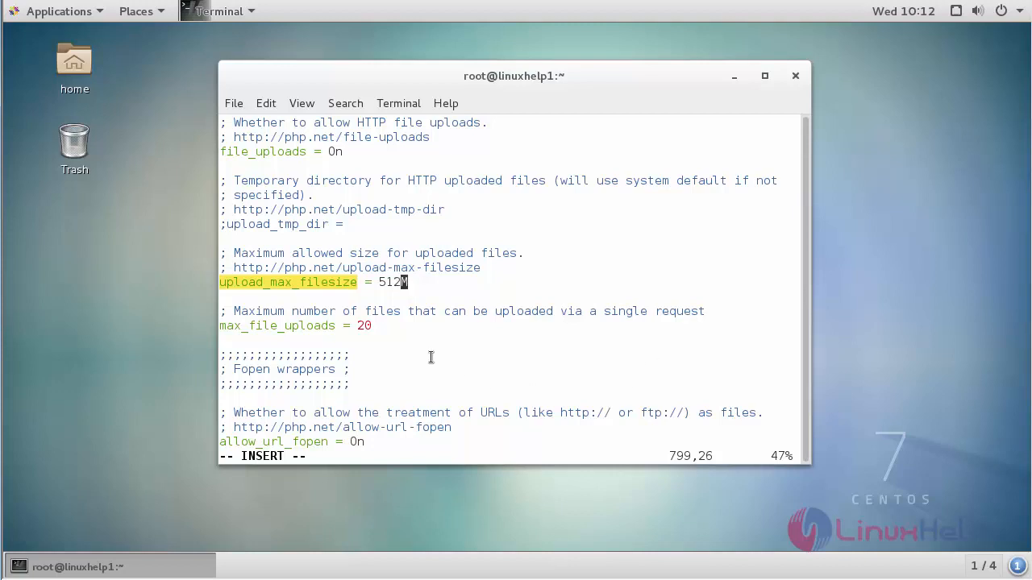
mouse_move(517, 384)
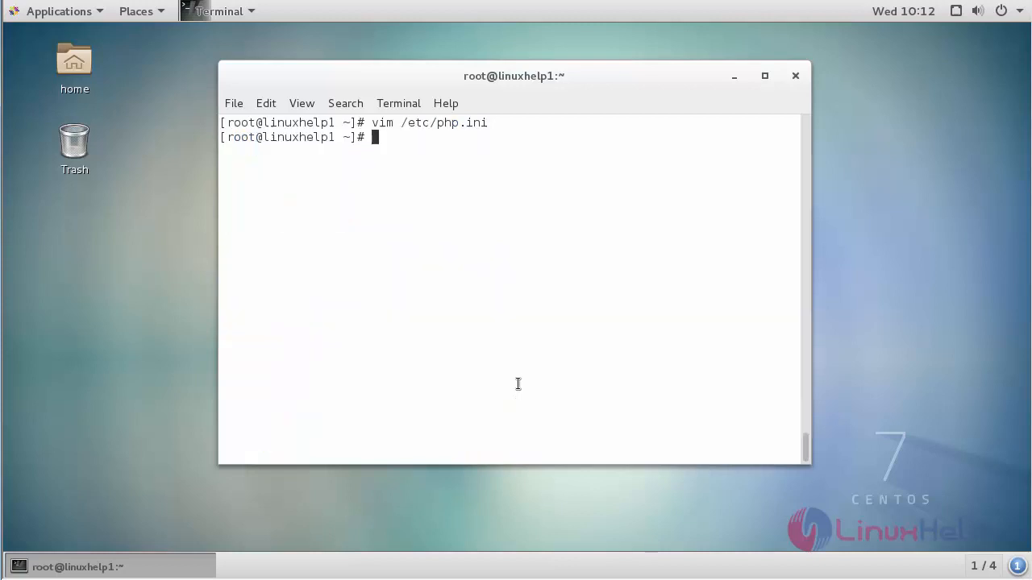
mouse_move(458, 412)
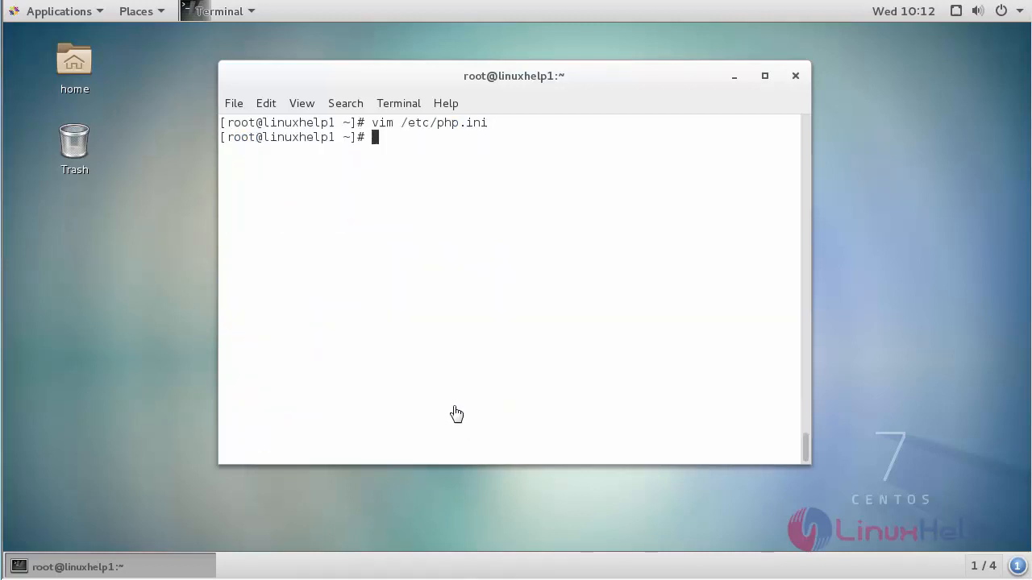
mouse_move(406, 412)
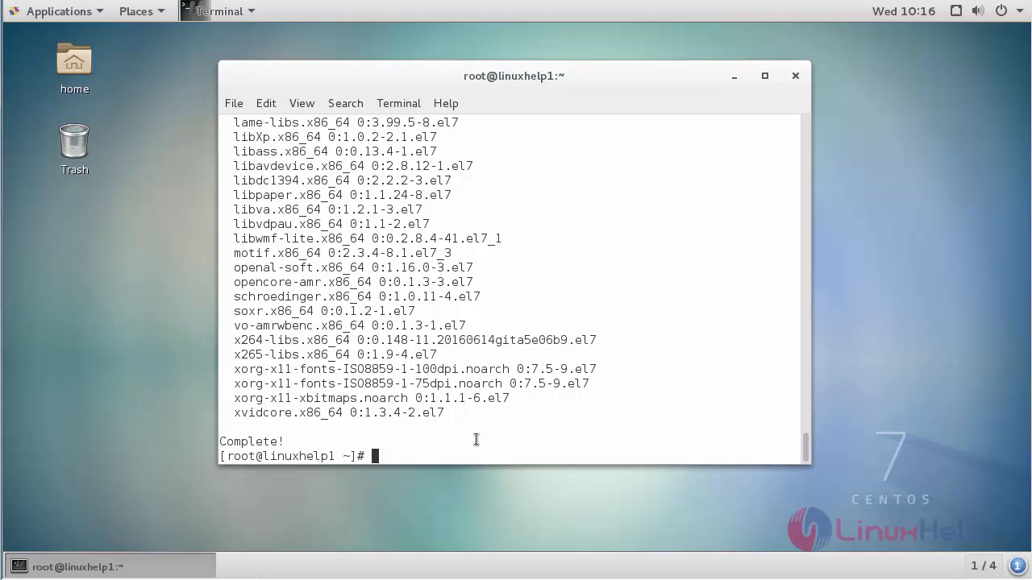
mouse_move(457, 451)
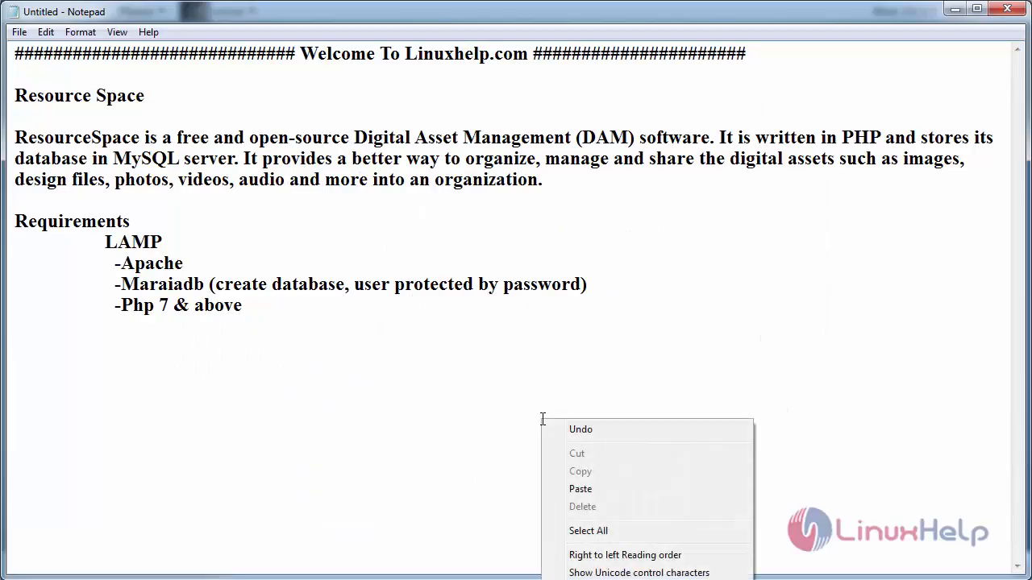
Step: Dismiss the context menu over the Notepad requirements notes and return to the terminal
click(581, 488)
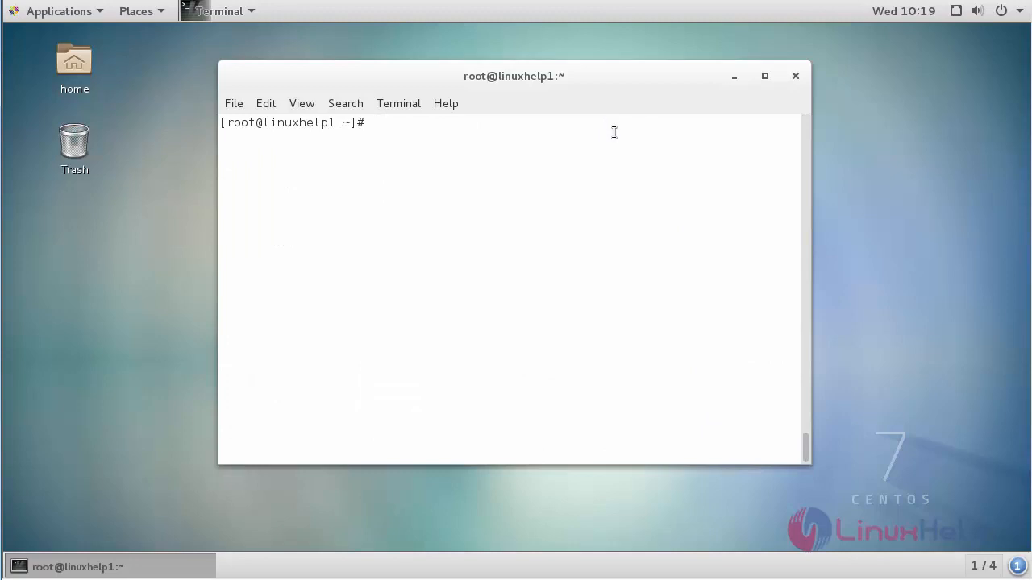
Step: List the home folder with ls, then create /var/www/html/resourcespace with mkdir -p
text(ls -l)
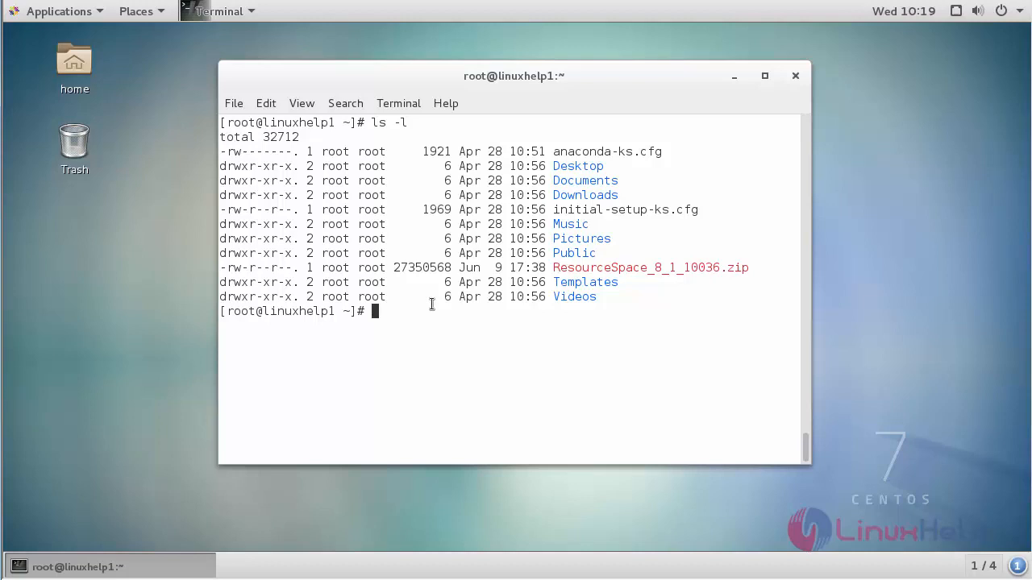
text(mkdir)
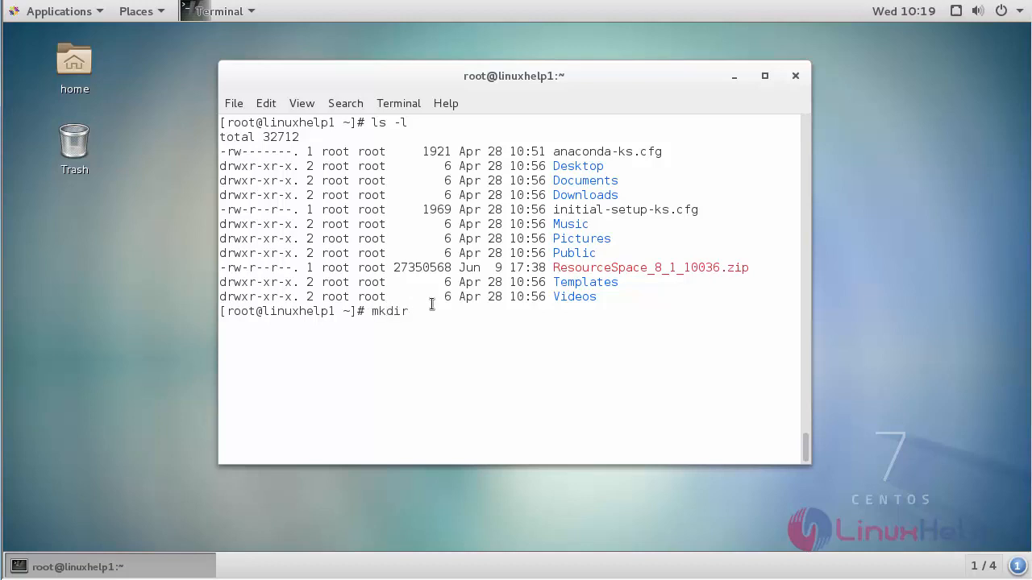
text(-p /va)
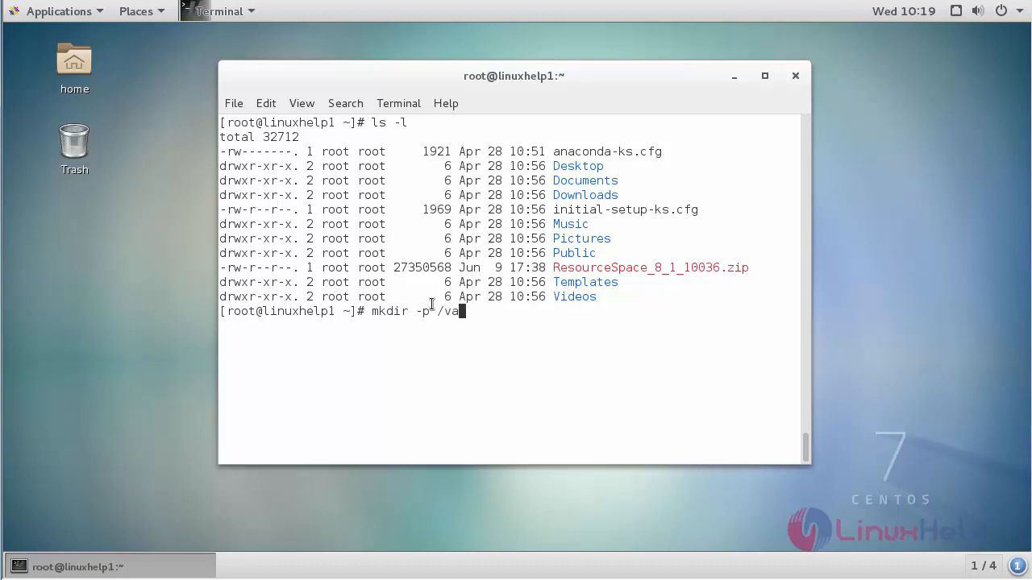
text(r/www/)
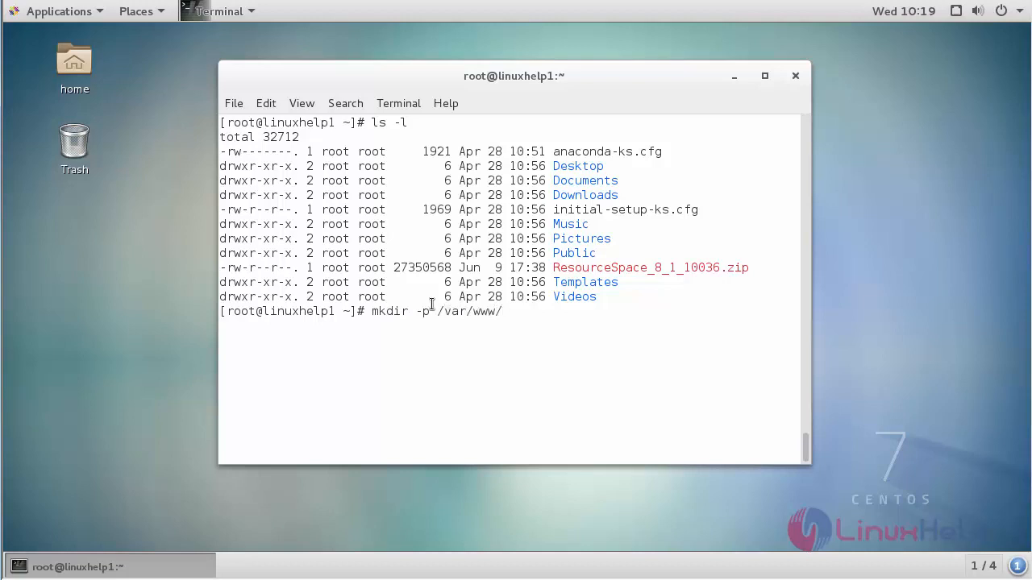
text(html/resourcespa)
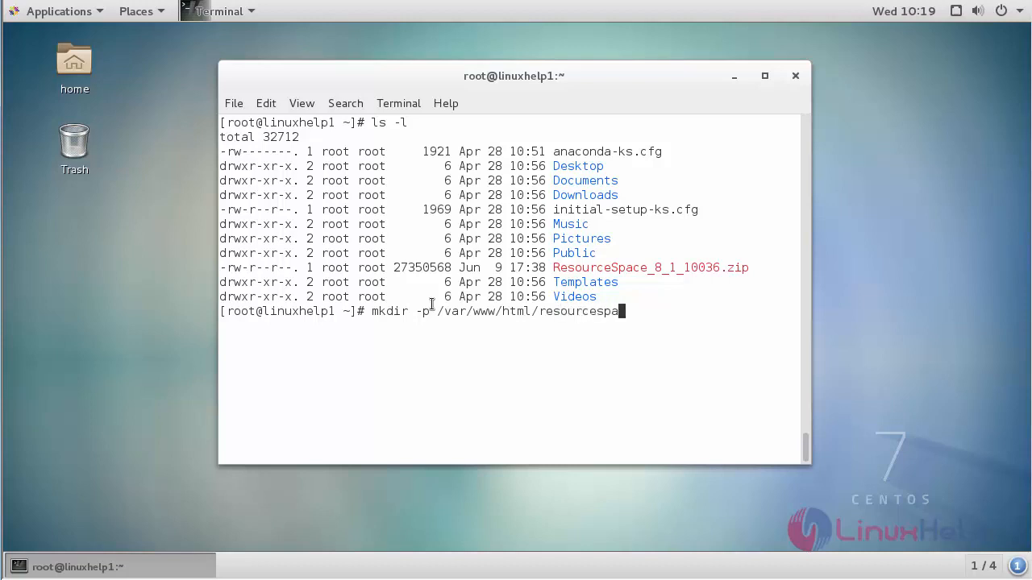
key(Return)
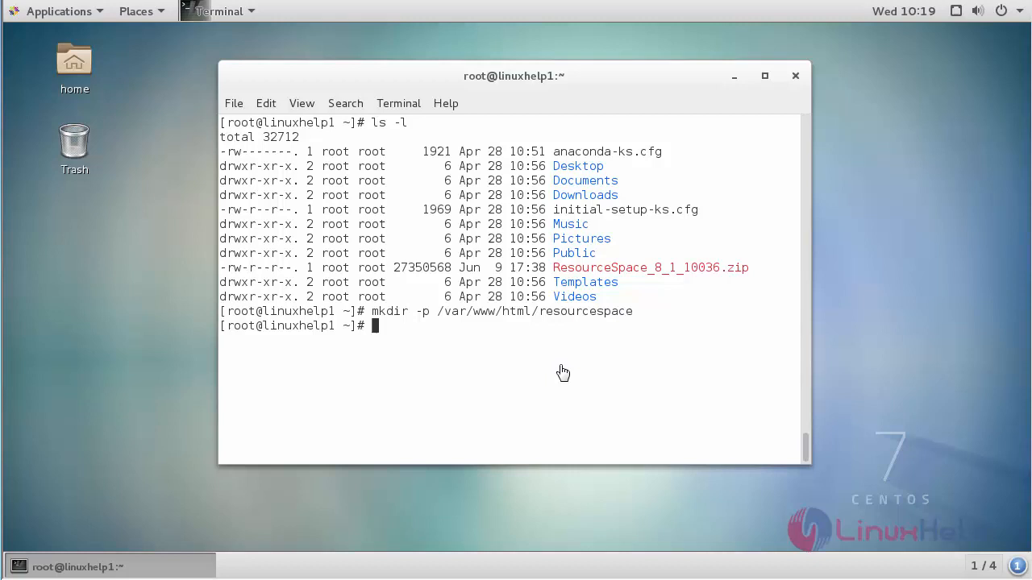
mouse_move(625, 322)
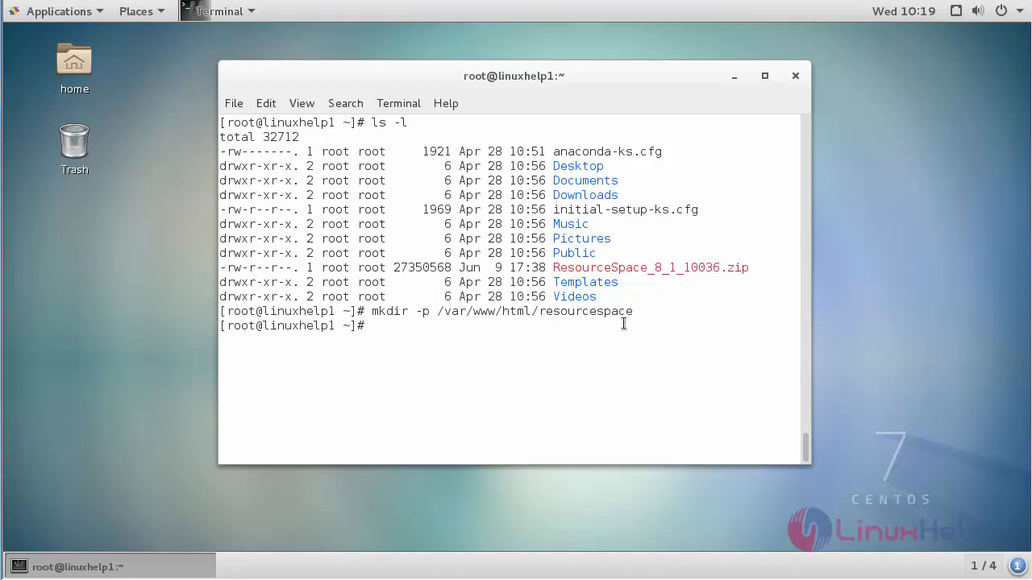
mouse_move(842, 561)
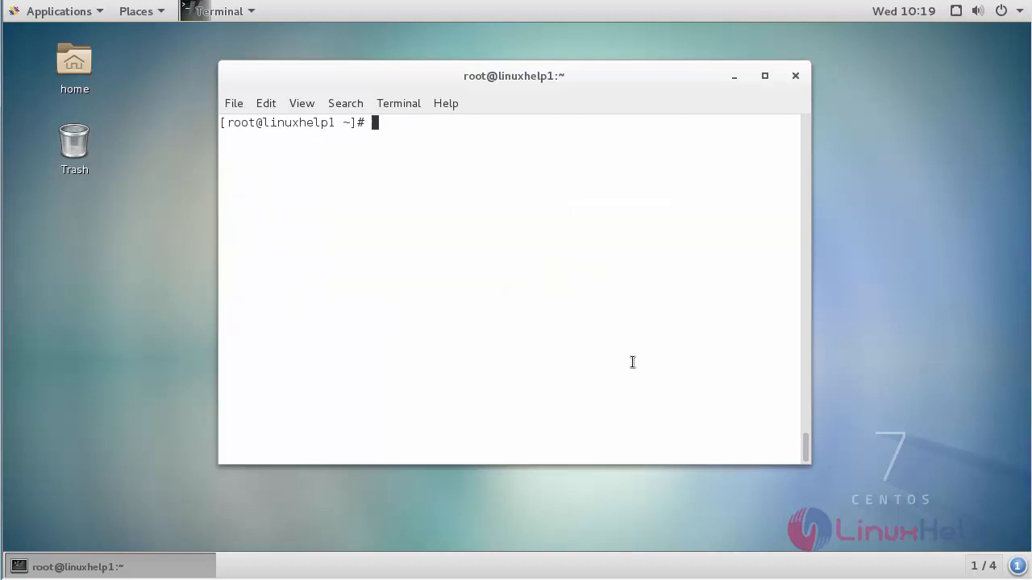
Step: Unzip ResourceSpace_8_1_10036.zip into /var/www/html/resourcespace/
text(unz)
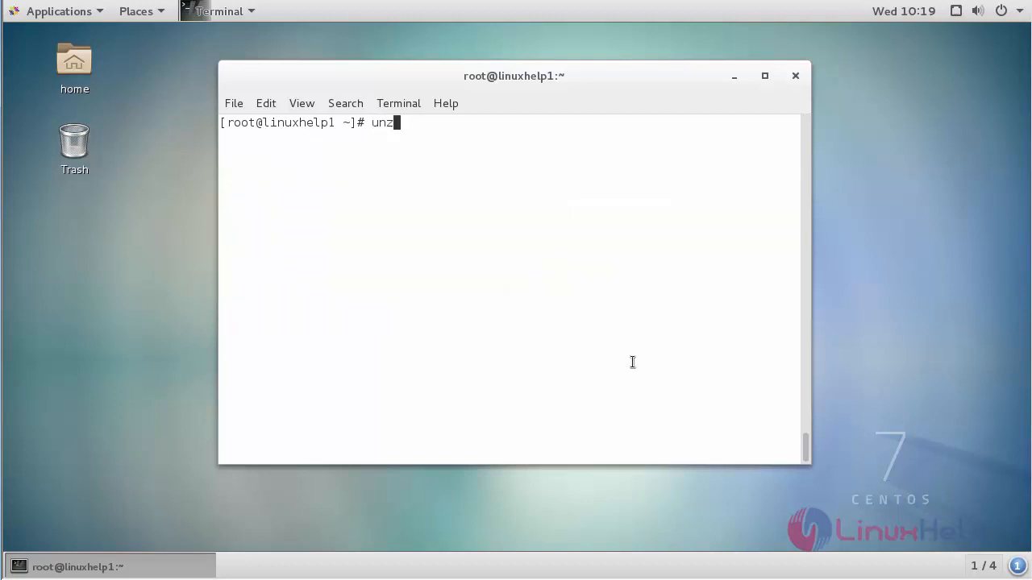
text(ip R)
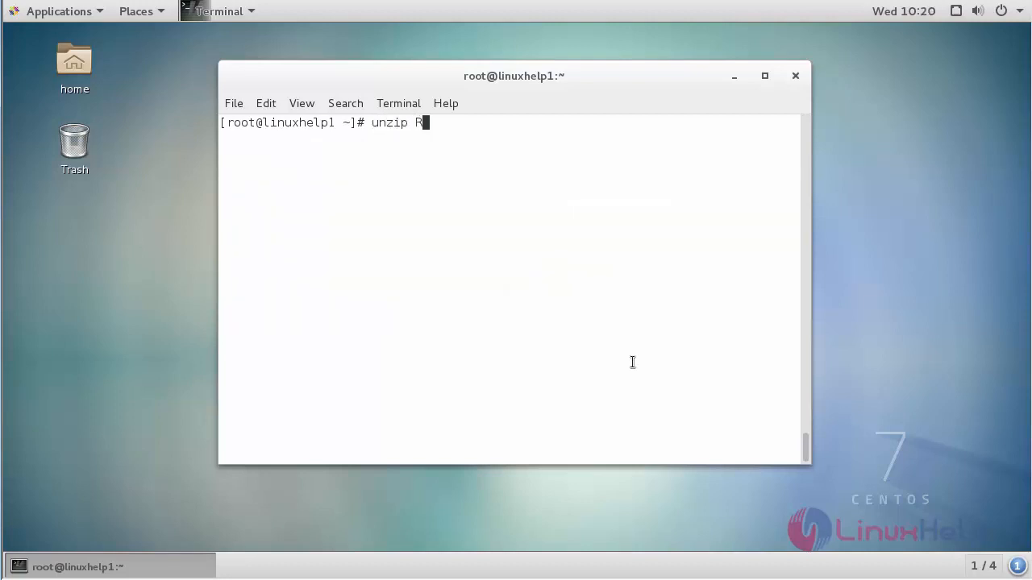
text(esourceSpace_8_1_10036.zip -)
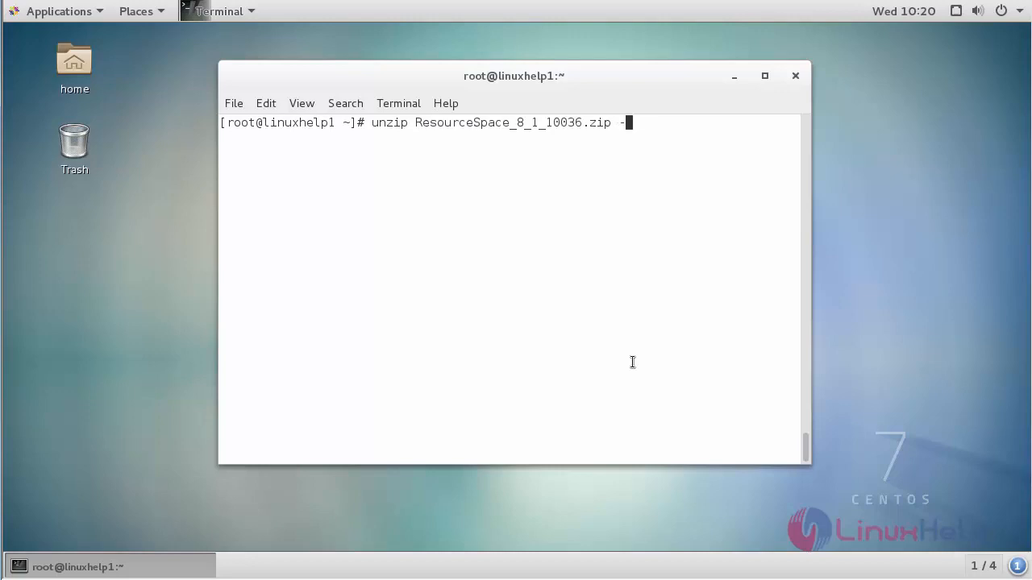
text(d /var/)
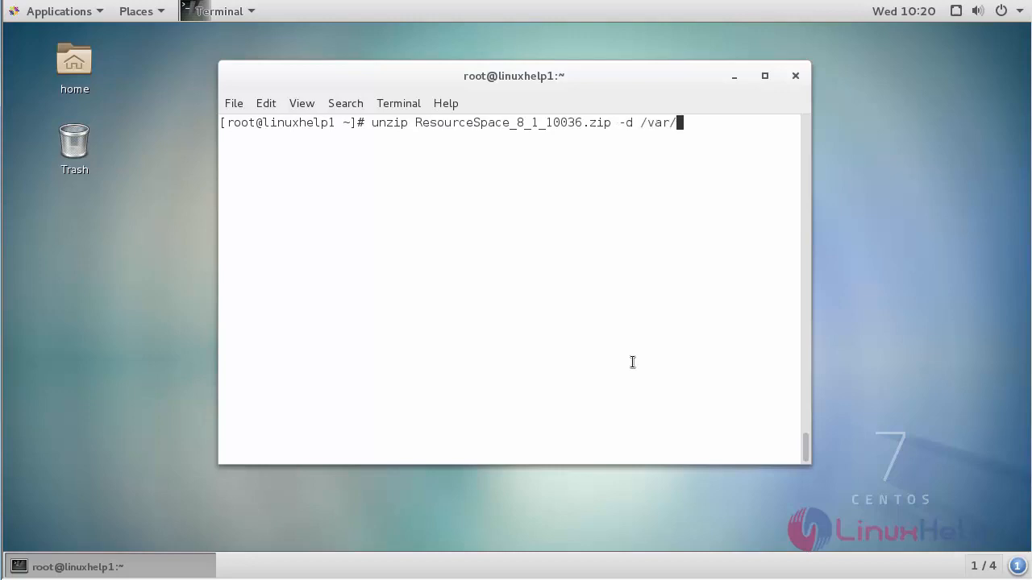
text(www/h)
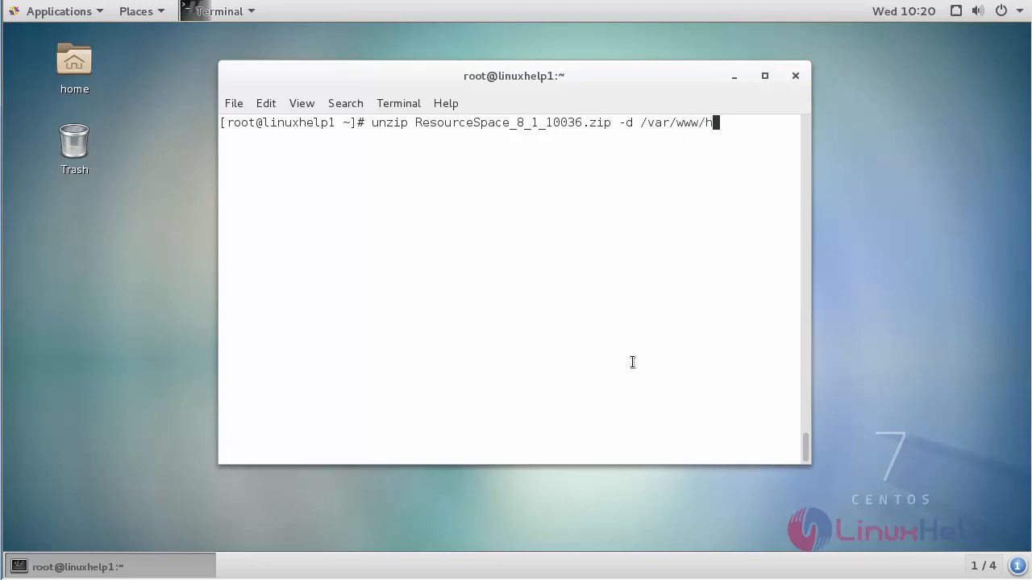
text(tml/resourcespace/)
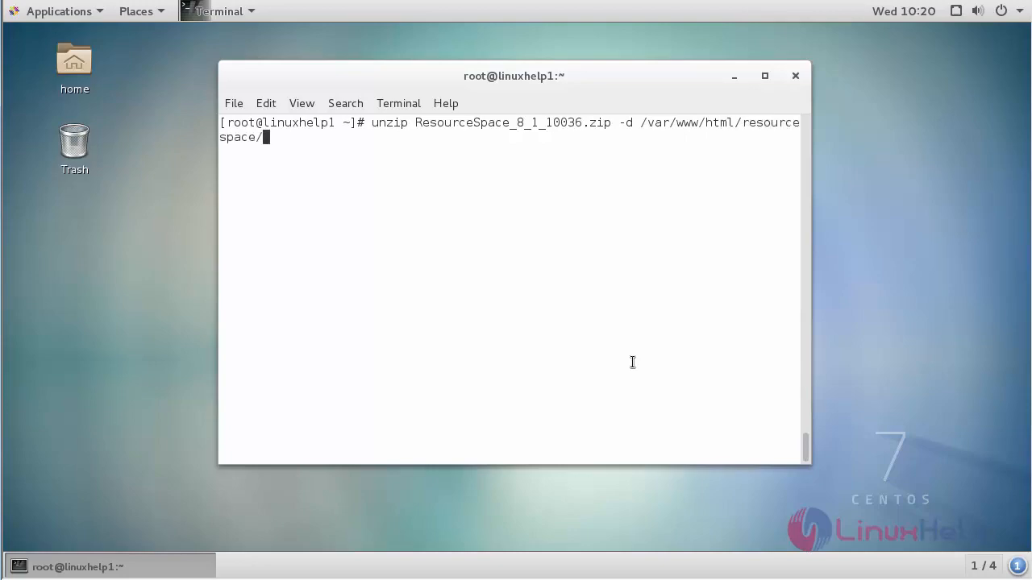
key(Return)
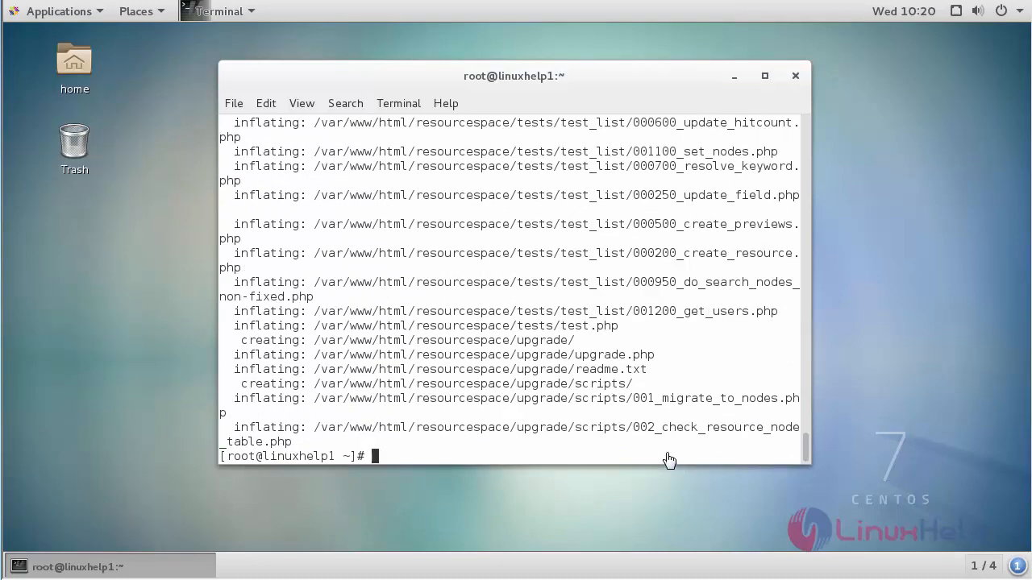
mouse_move(690, 463)
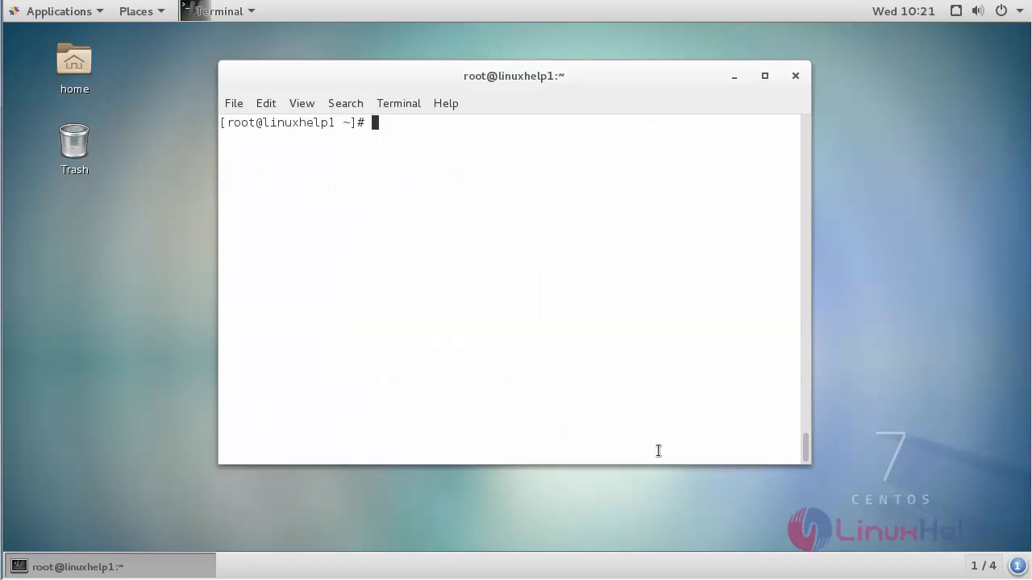
Step: Open a new /etc/httpd/conf.d/rs.conf in vim for the ResourceSpace VirtualHost block
text(vim)
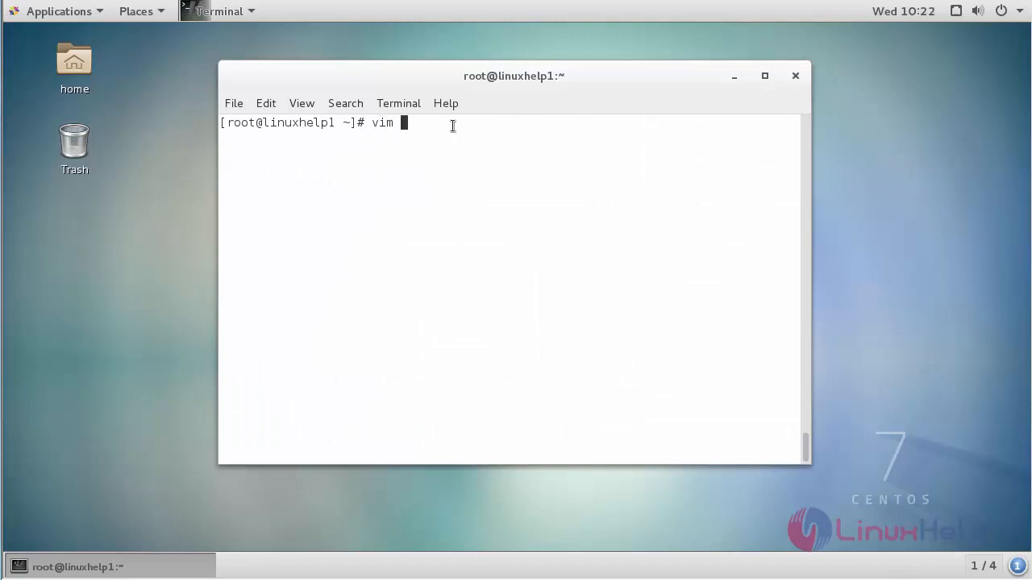
text(/etc/h)
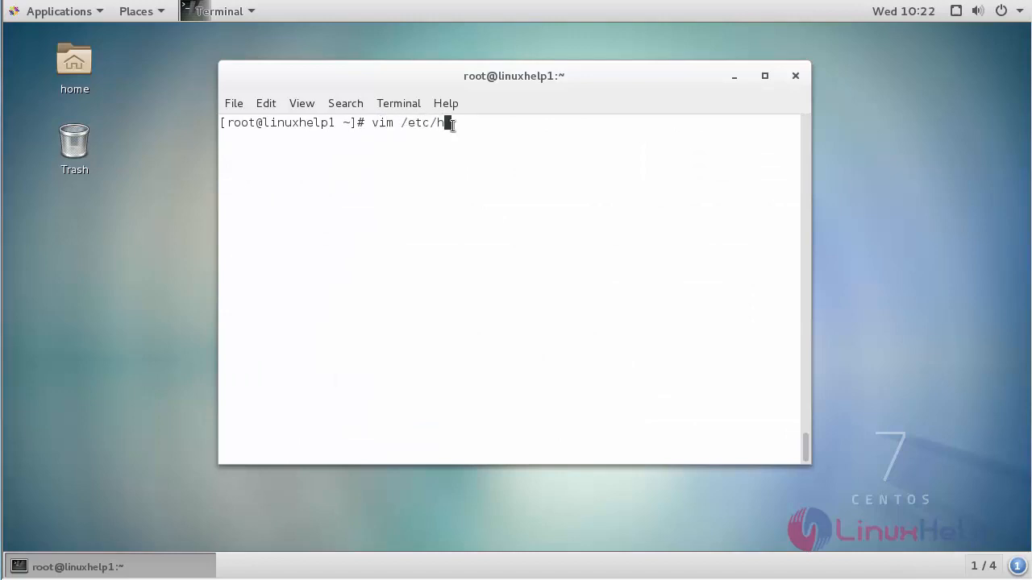
text(ttpd/con)
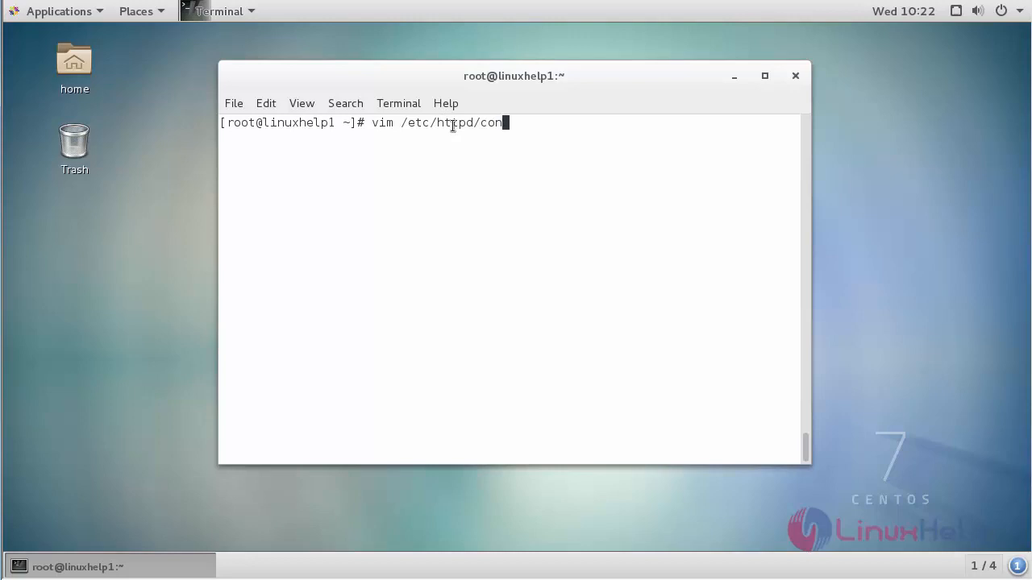
text(f.)
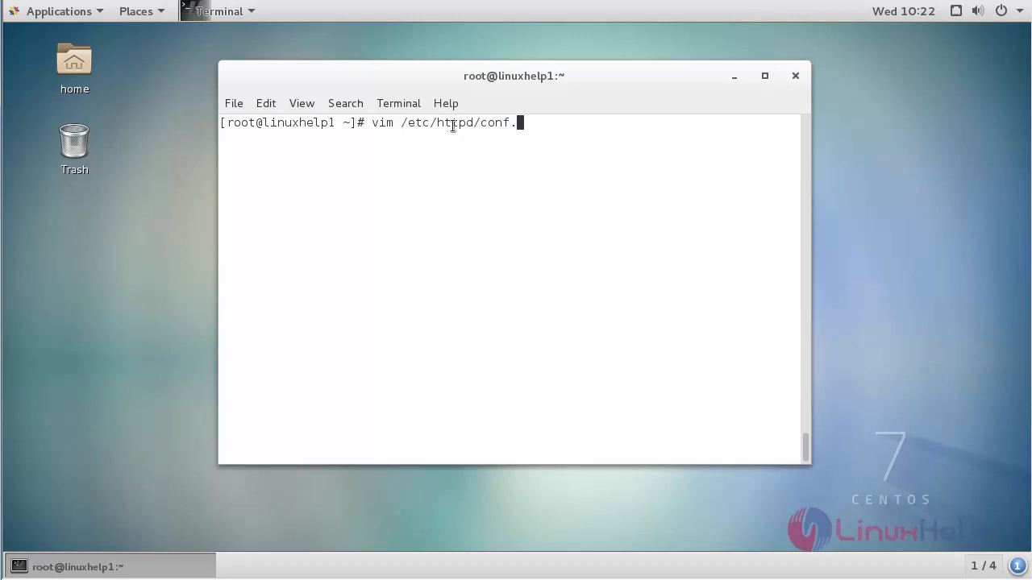
text(d/rs.)
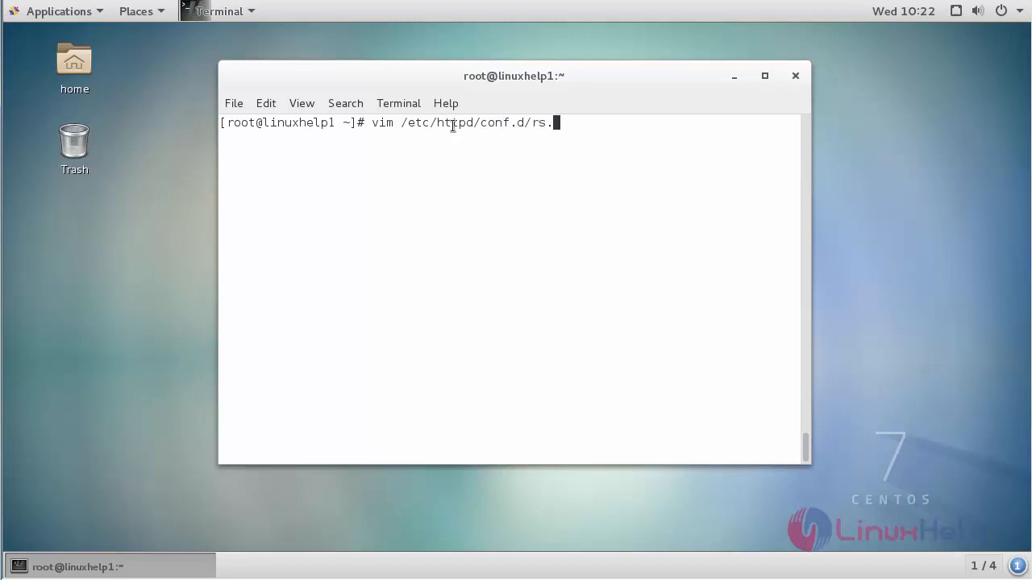
text(conf)
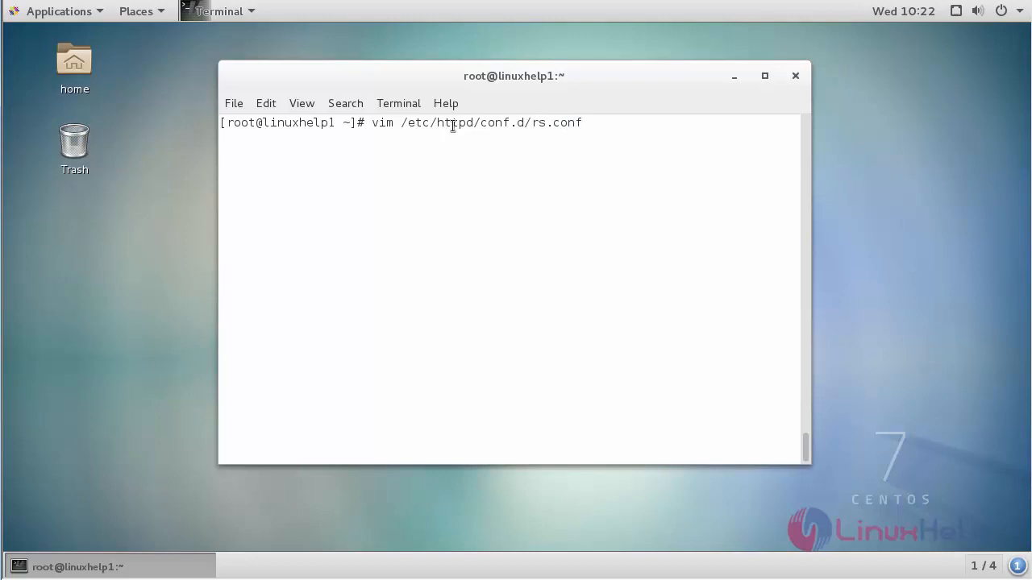
key(Return)
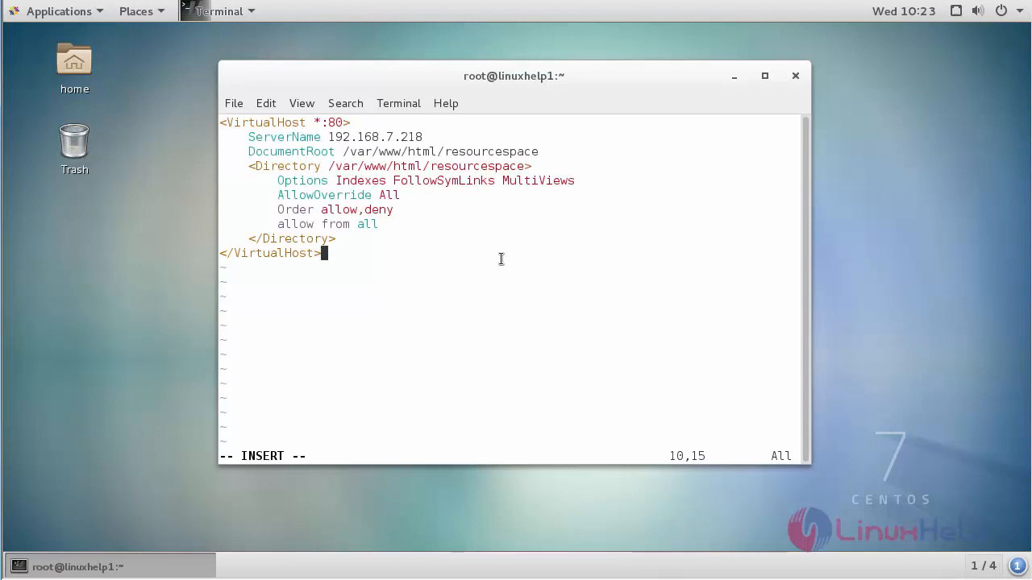
mouse_move(771, 460)
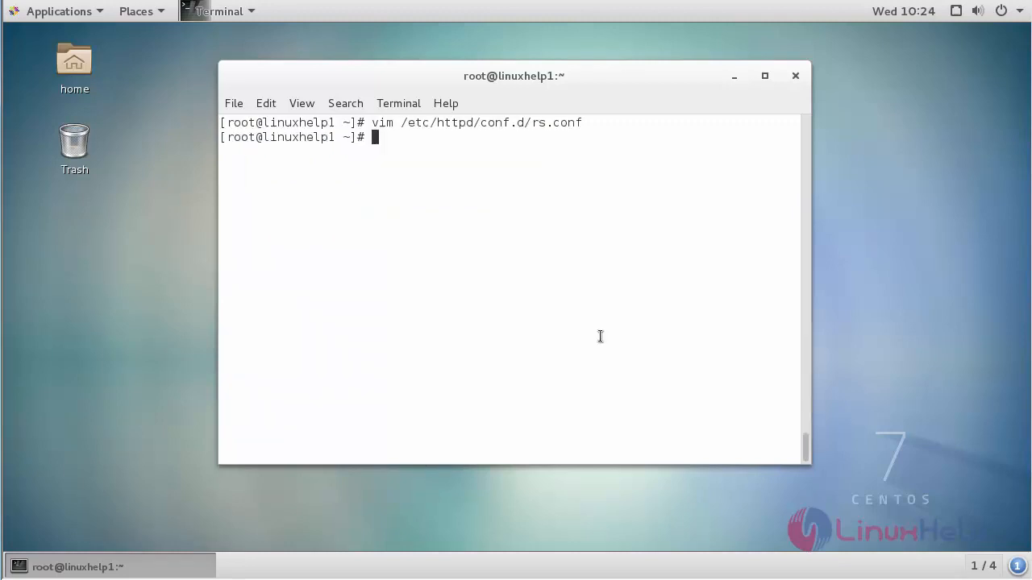
mouse_move(641, 366)
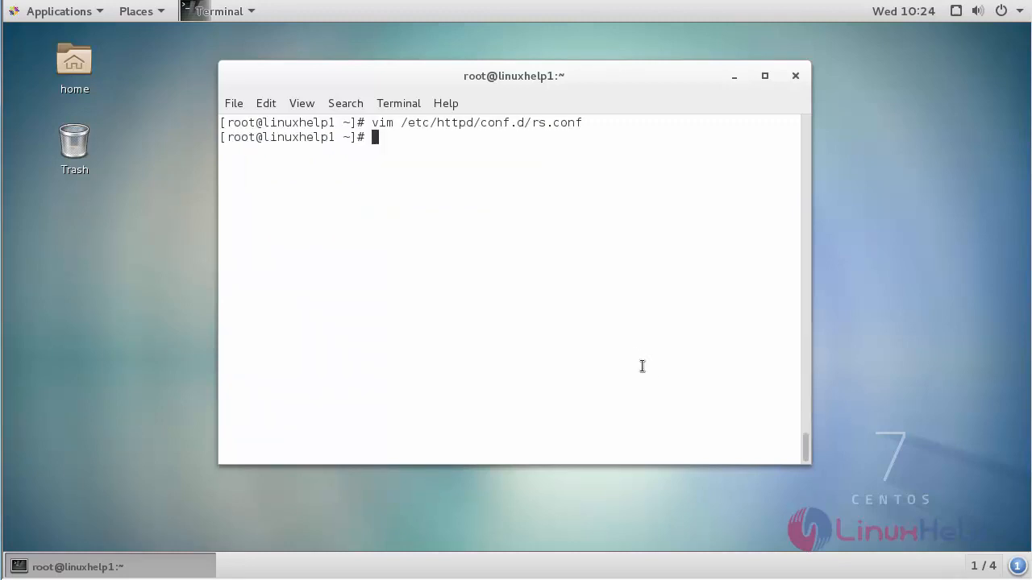
Step: Give apache:apache recursive ownership of /var/www/html/resourcespace/
text(chown -R apache:apache)
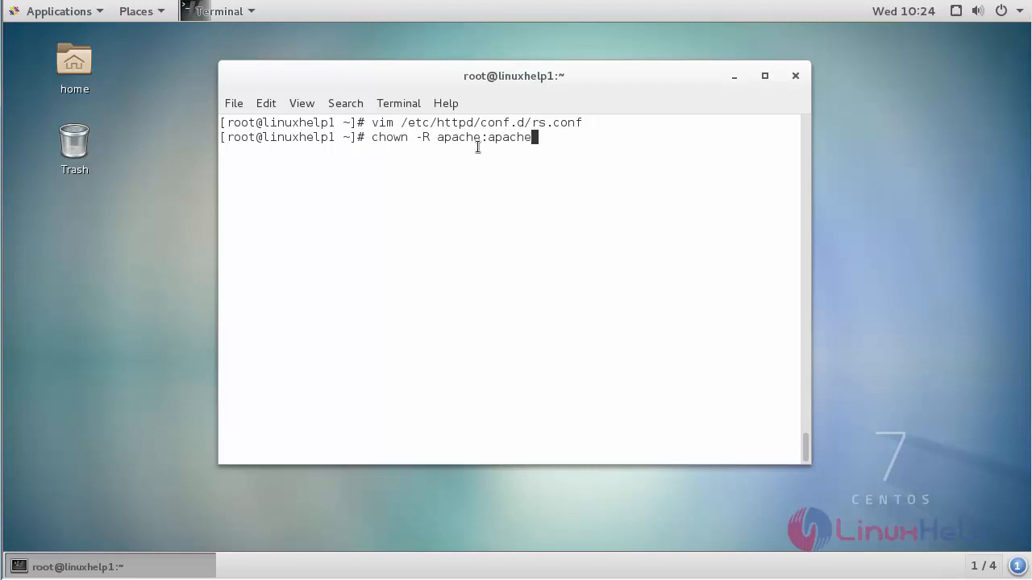
text(/va)
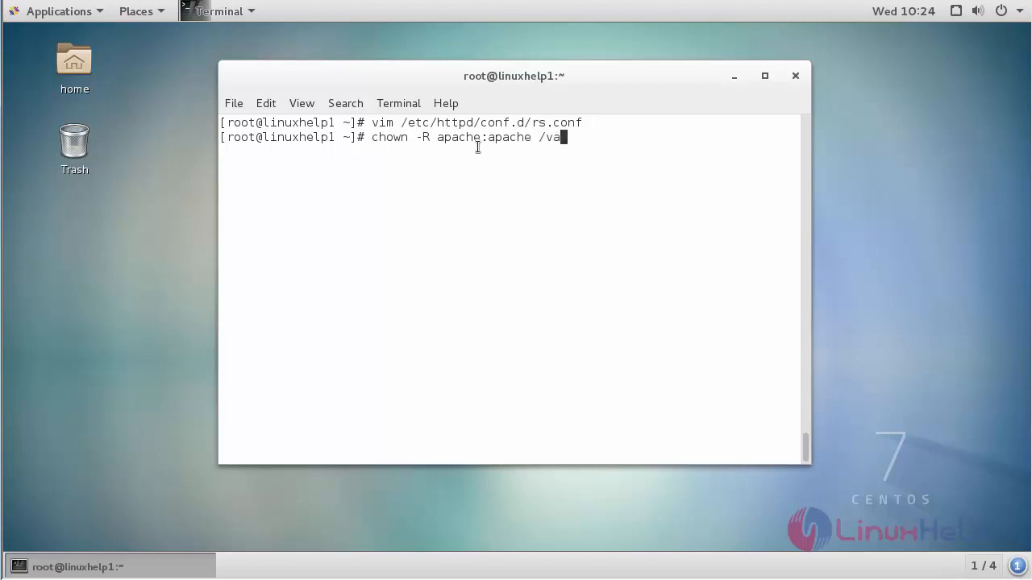
text(r/www/)
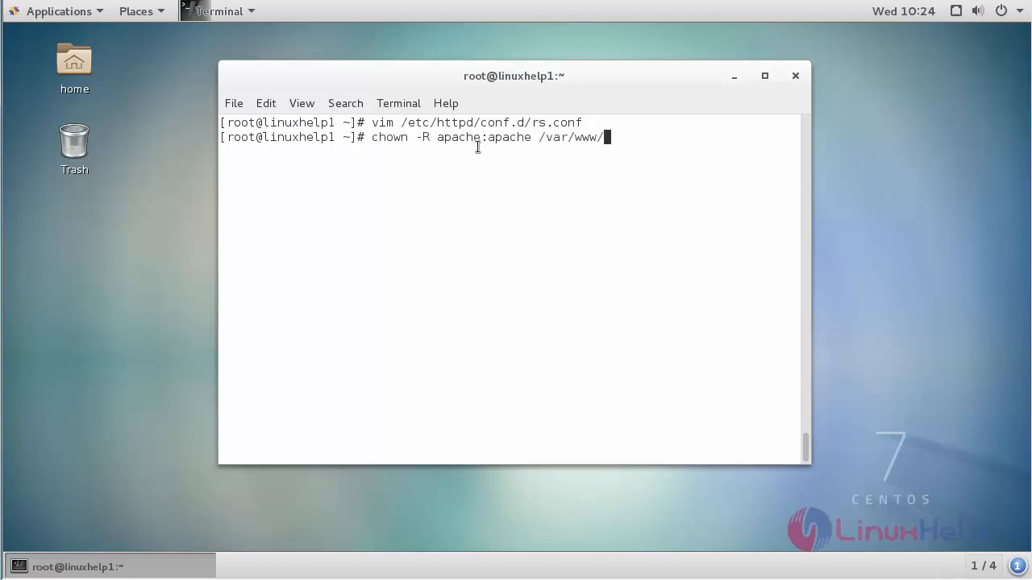
text(html/resourcespace/)
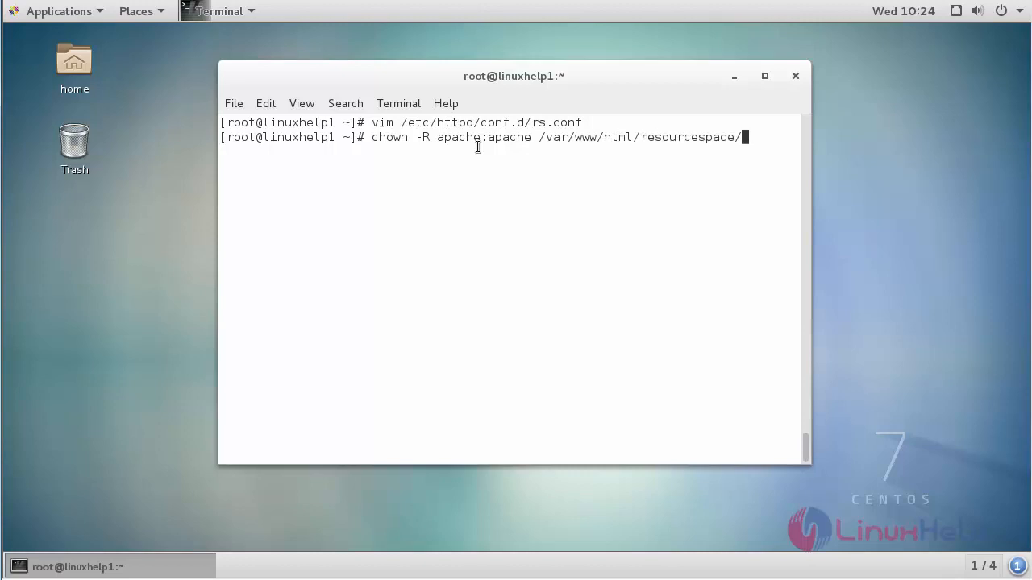
key(Return)
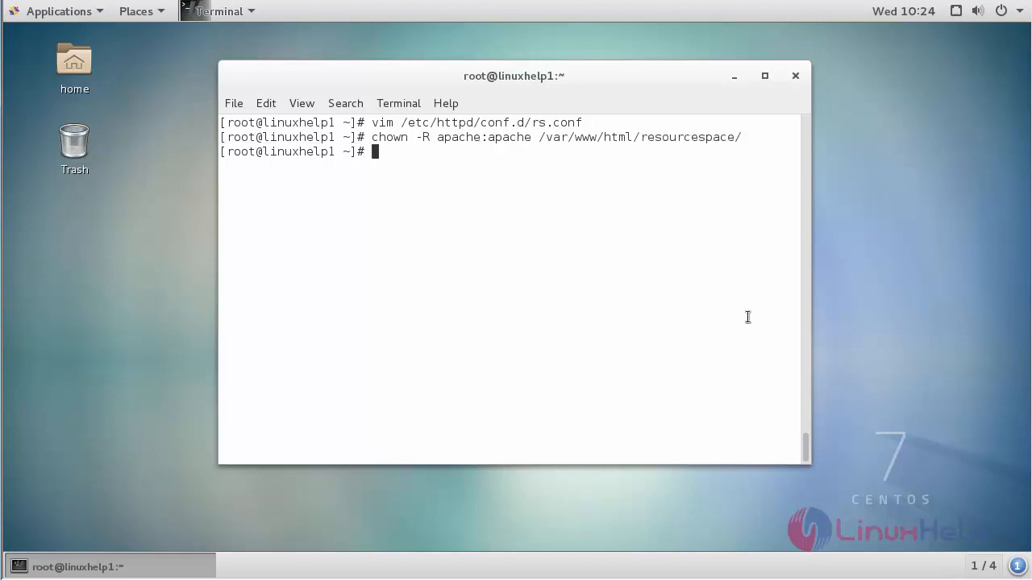
Step: Apply recursive 776 permissions to the /var/www/html resourcespace folder
text(chmod)
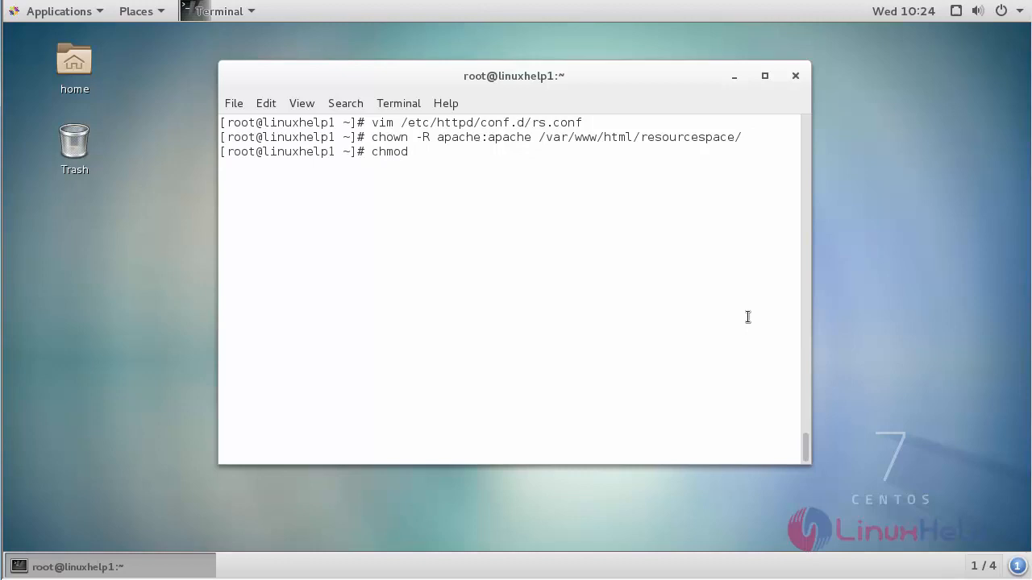
text(-R)
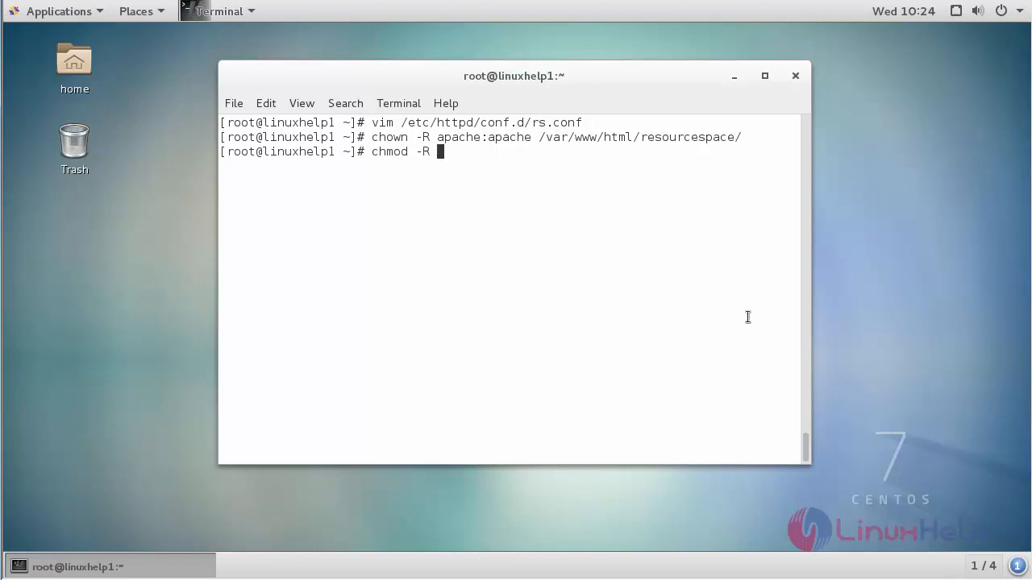
text(776)
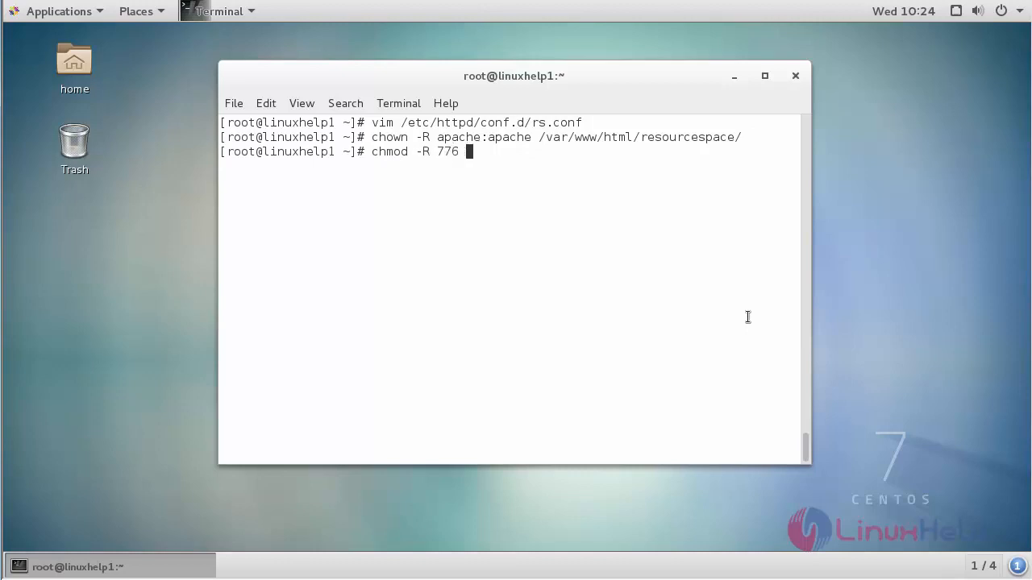
text(/var/www)
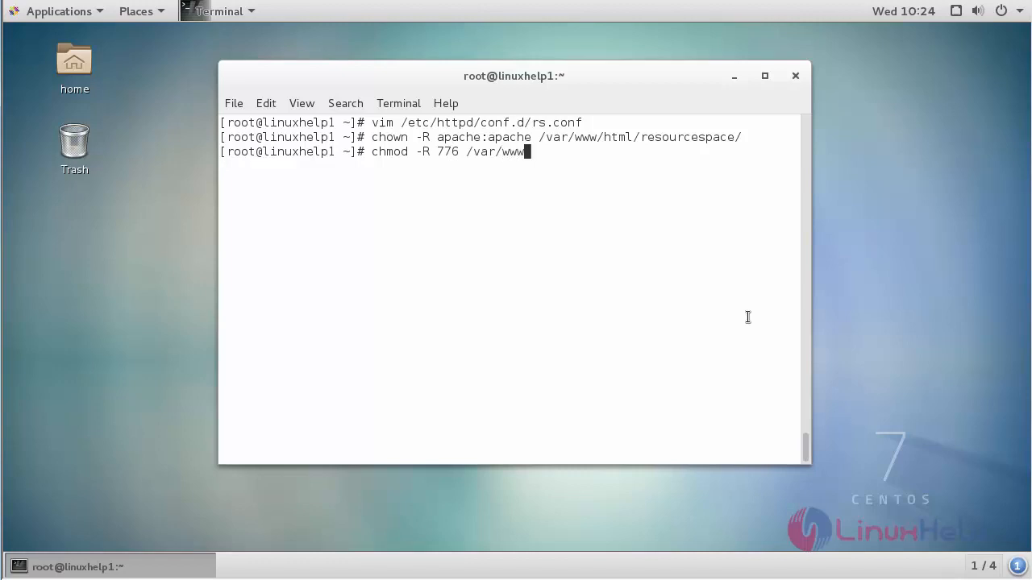
text(html/)
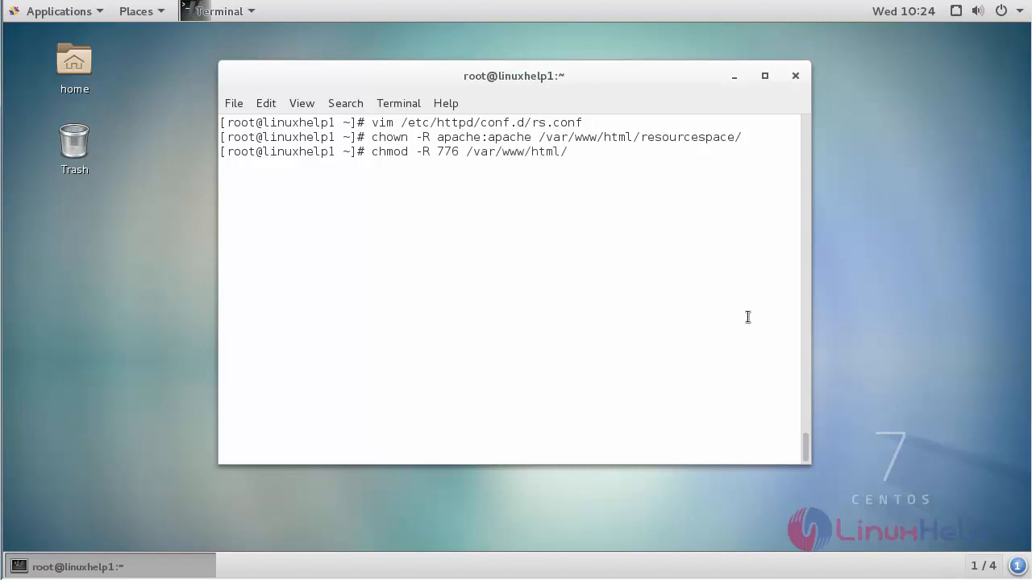
key(Return)
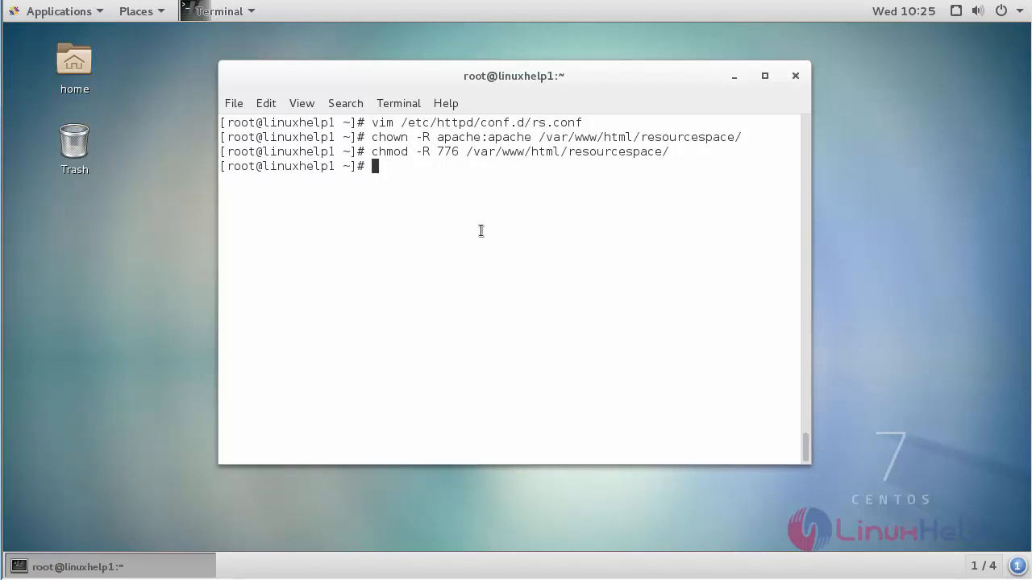
Step: Restart the httpd service with systemctl
text(systemctl r)
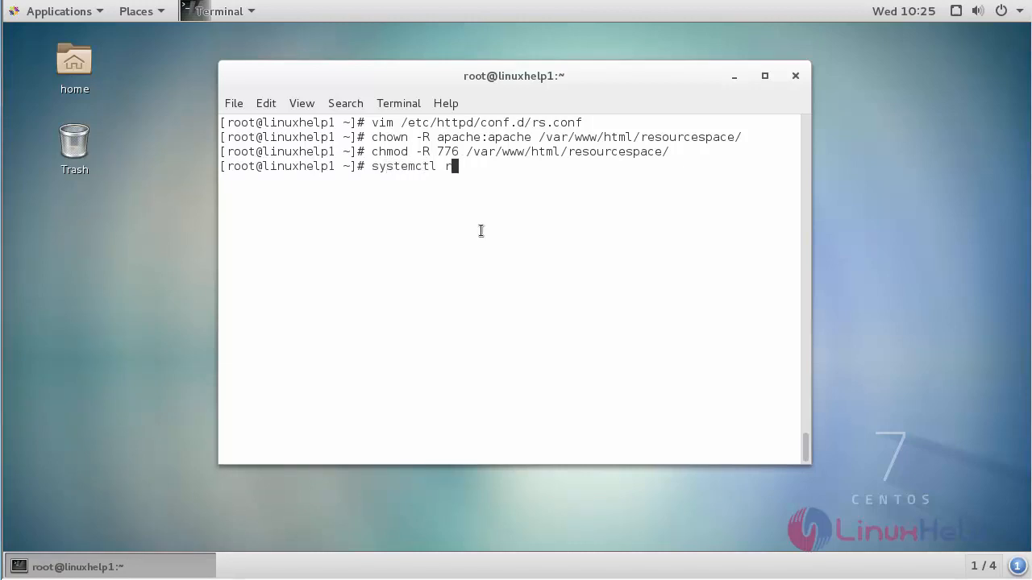
text(estart htt)
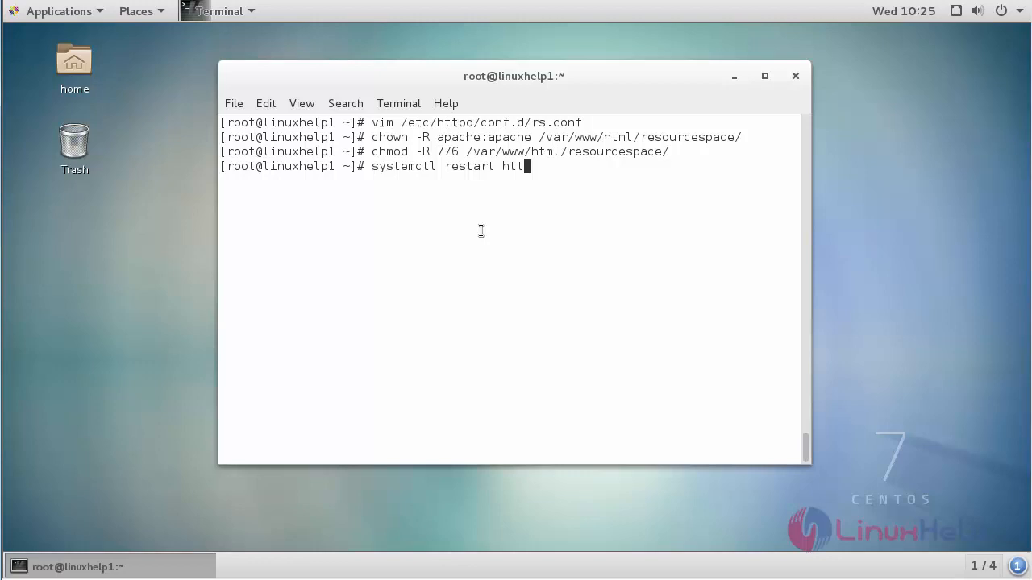
key(Return)
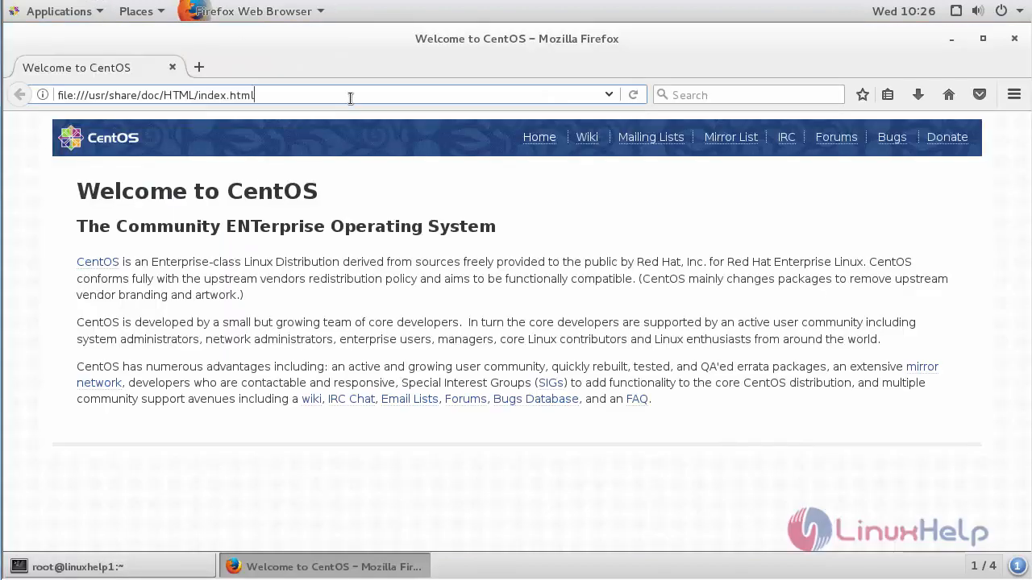
Step: Load the server address 192.168.7.218 in Firefox to reach the ResourceSpace setup page
text(192.168.7.218/pages/setup.php)
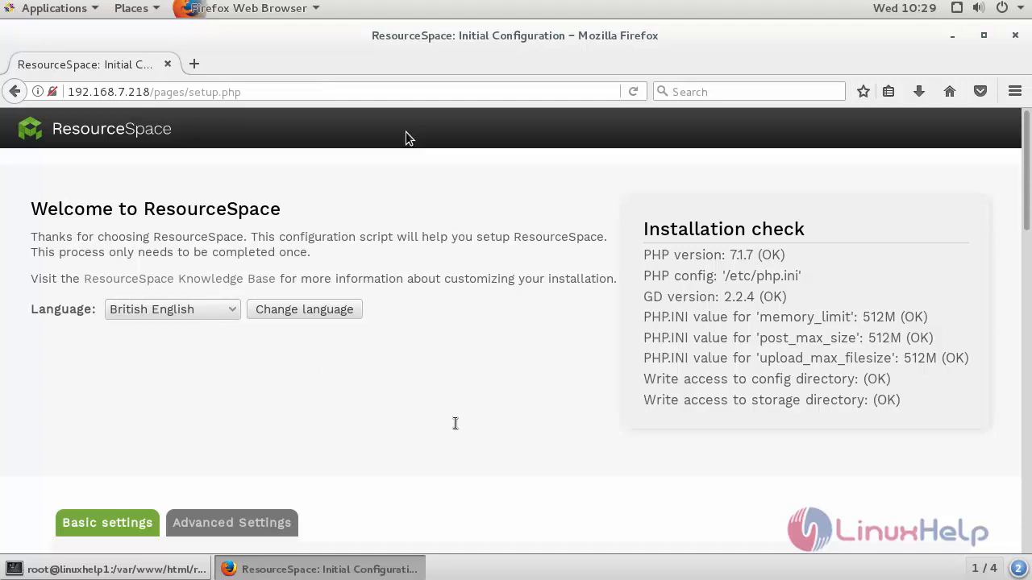
Step: Enter the MySQL password and database name rs in the setup form
scroll(down, 3)
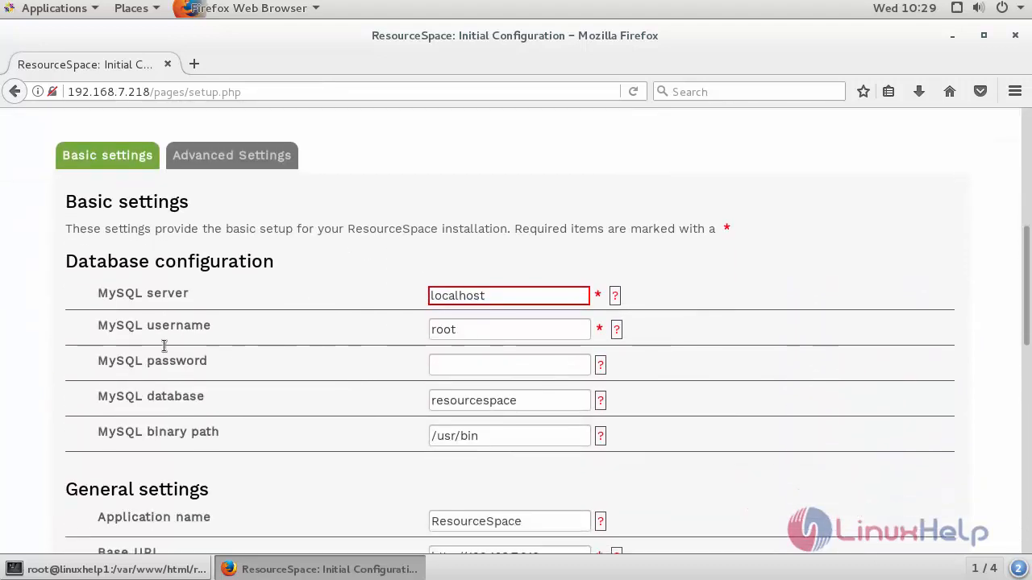
click(509, 364)
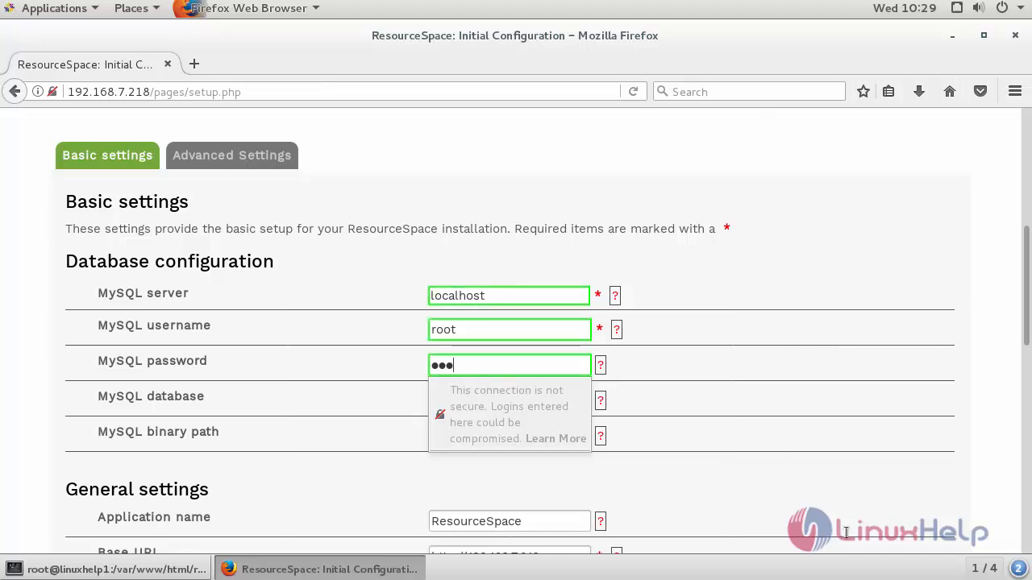
text(rs)
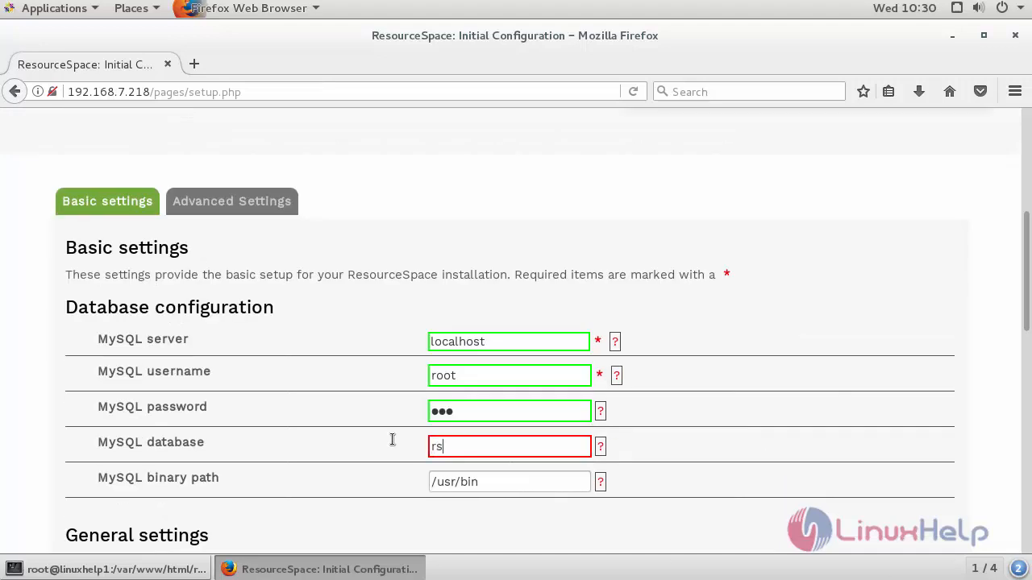
scroll(down, 3)
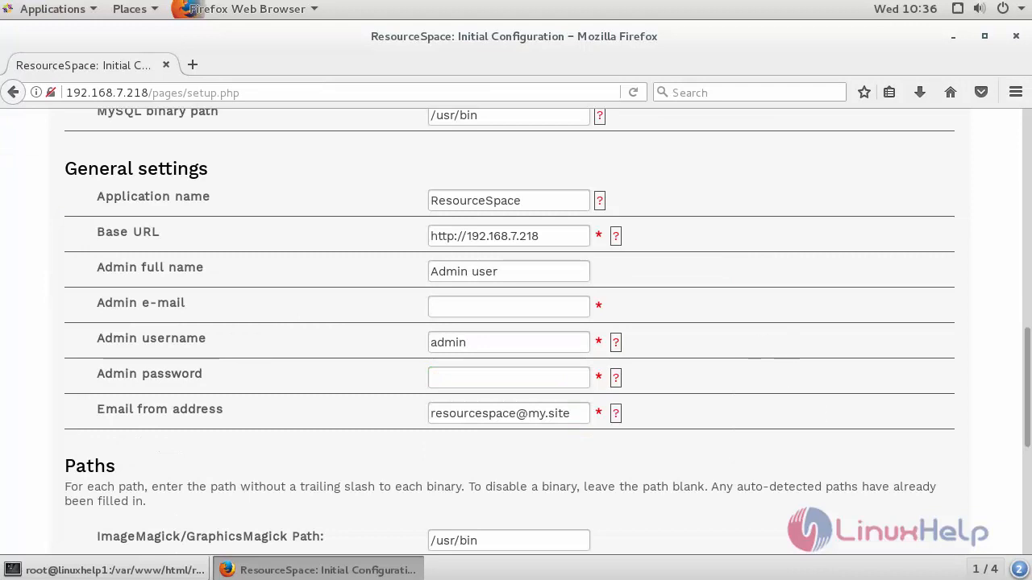
click(509, 306)
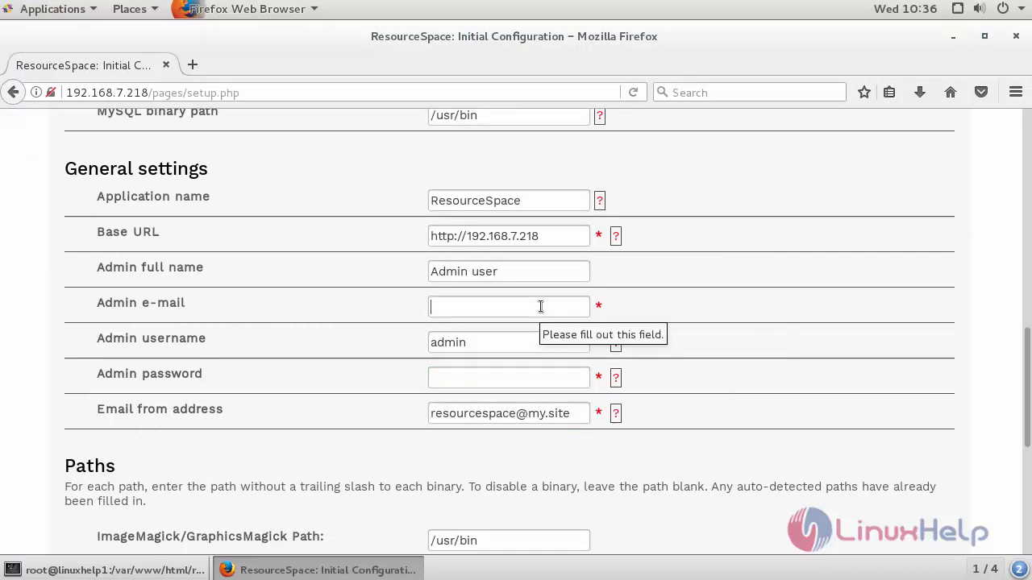
mouse_move(561, 313)
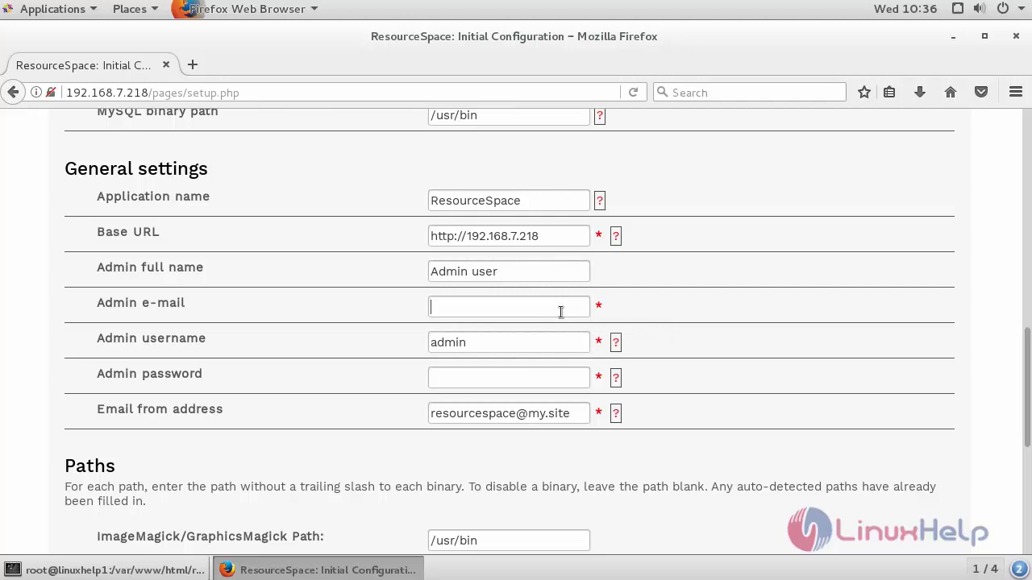
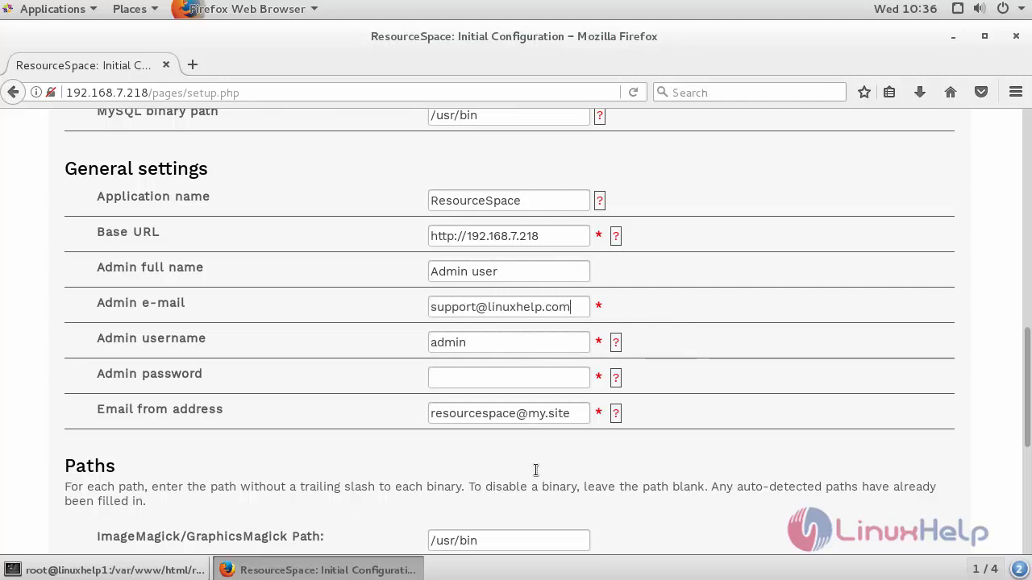
click(508, 377)
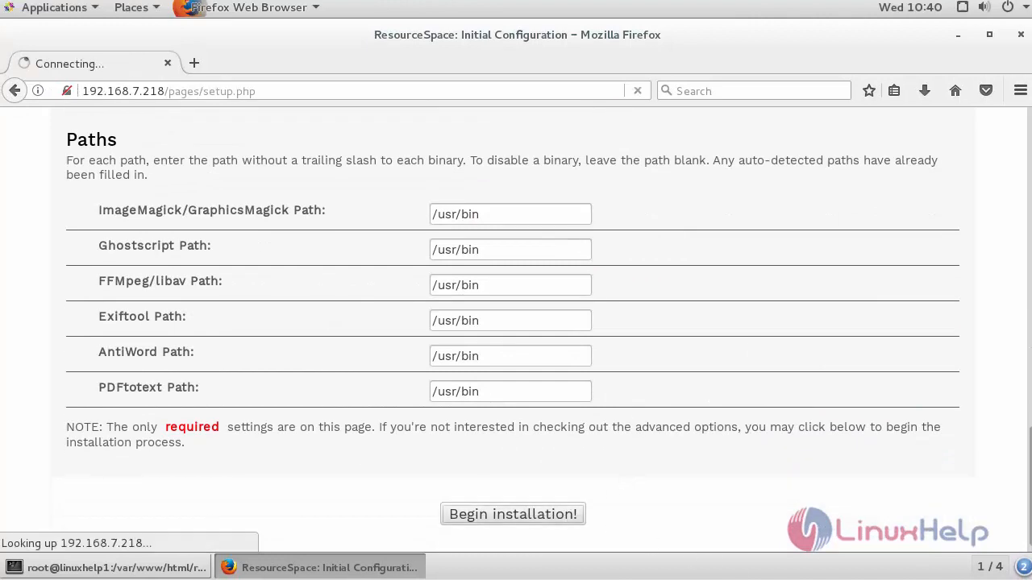
click(513, 512)
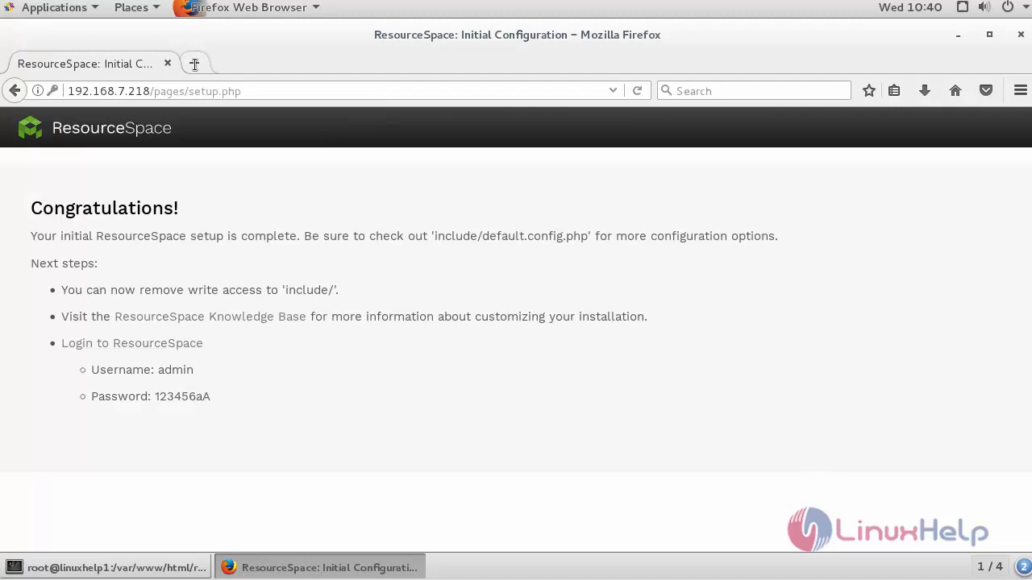
Step: Open 192.168.7.218/ in a new Firefox tab to reach the ResourceSpace login page
click(193, 63)
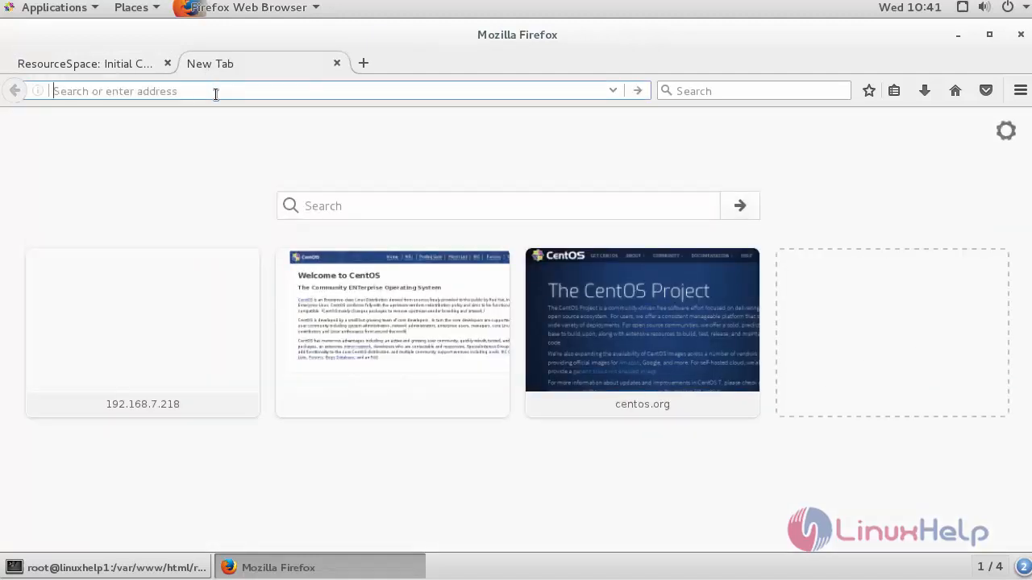
text(192.168.7.218/login.php?url=%2F&nocookies=true)
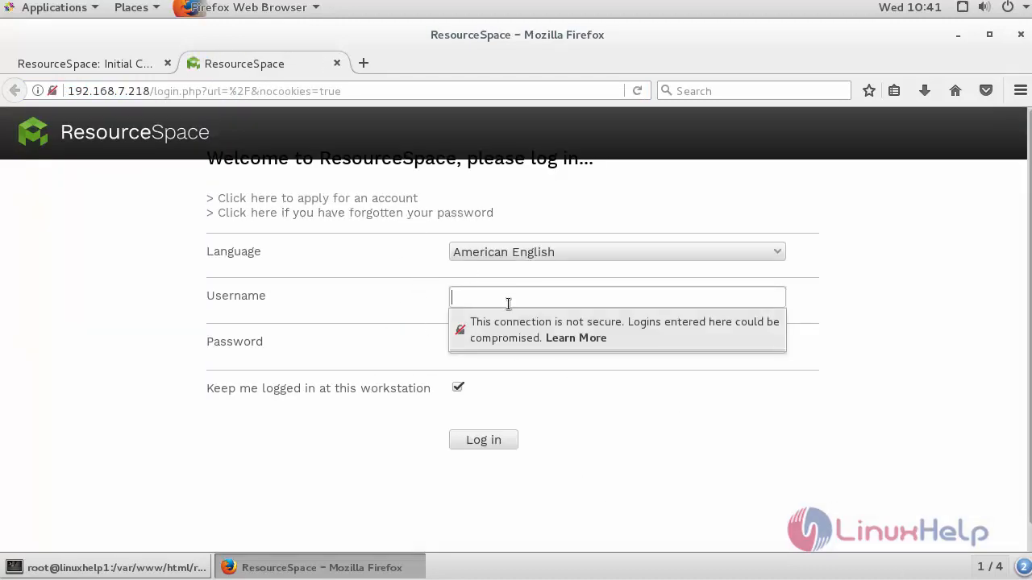
Step: Log in to ResourceSpace as admin with its password, landing on the home dashboard
text(admi)
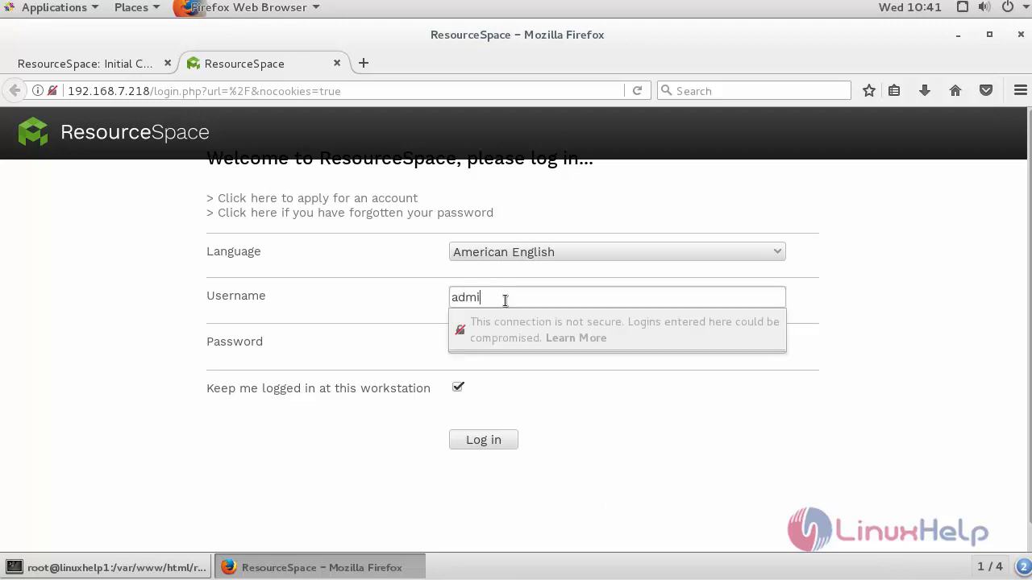
click(616, 342)
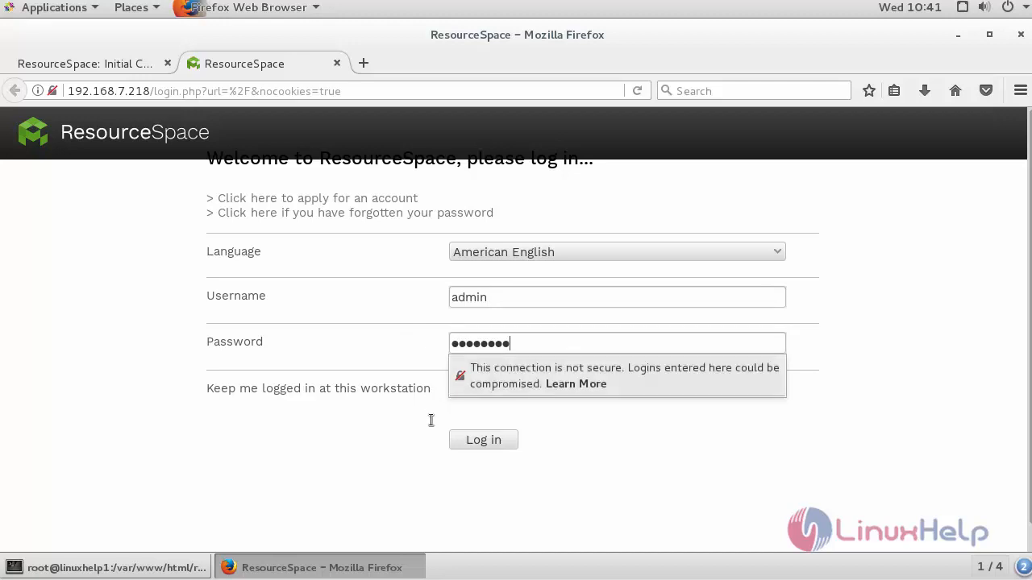
click(484, 439)
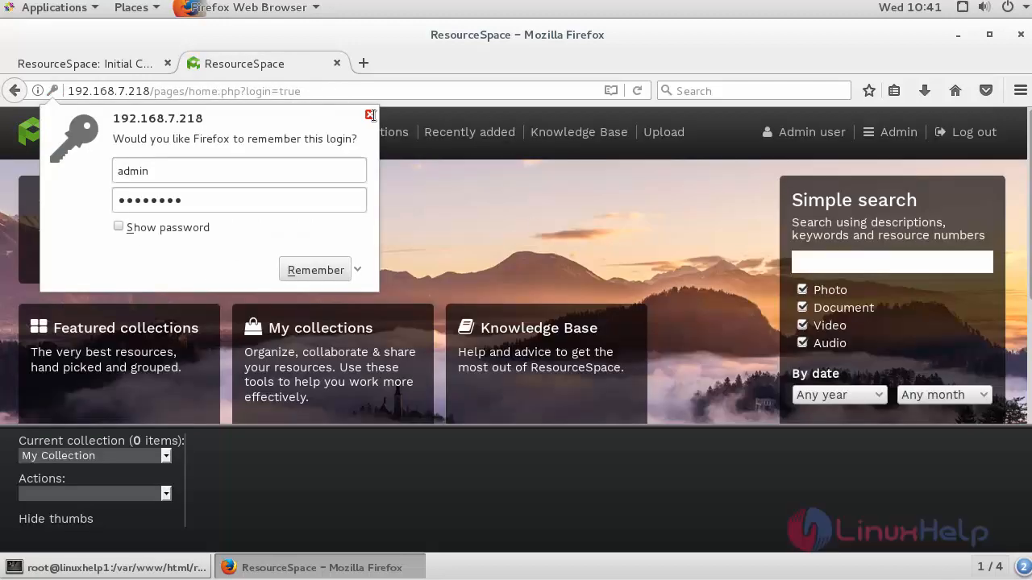
Step: Dismiss Firefox's save-login prompt to reveal the ResourceSpace 8.1 welcome panel
click(371, 115)
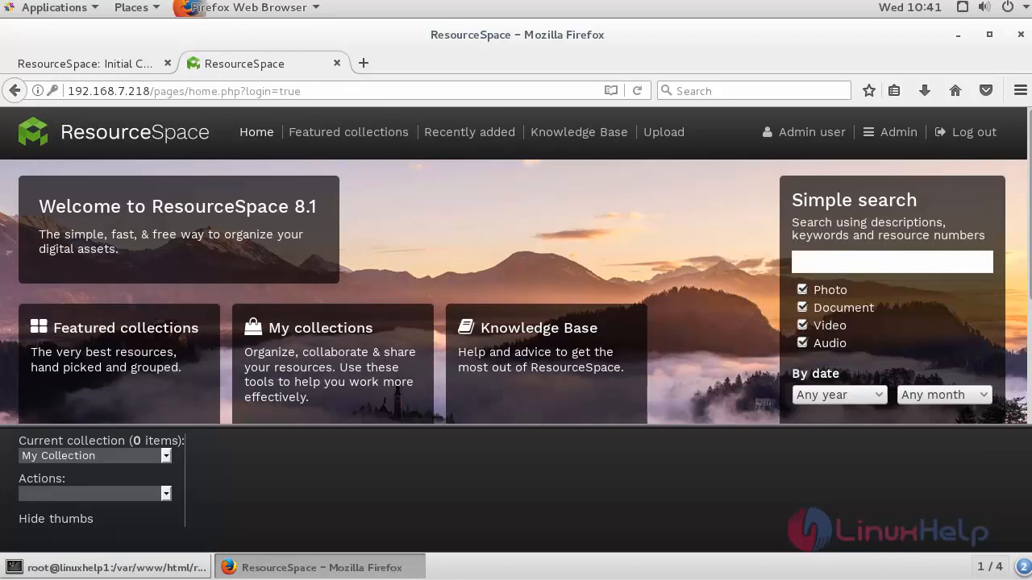
mouse_move(974, 160)
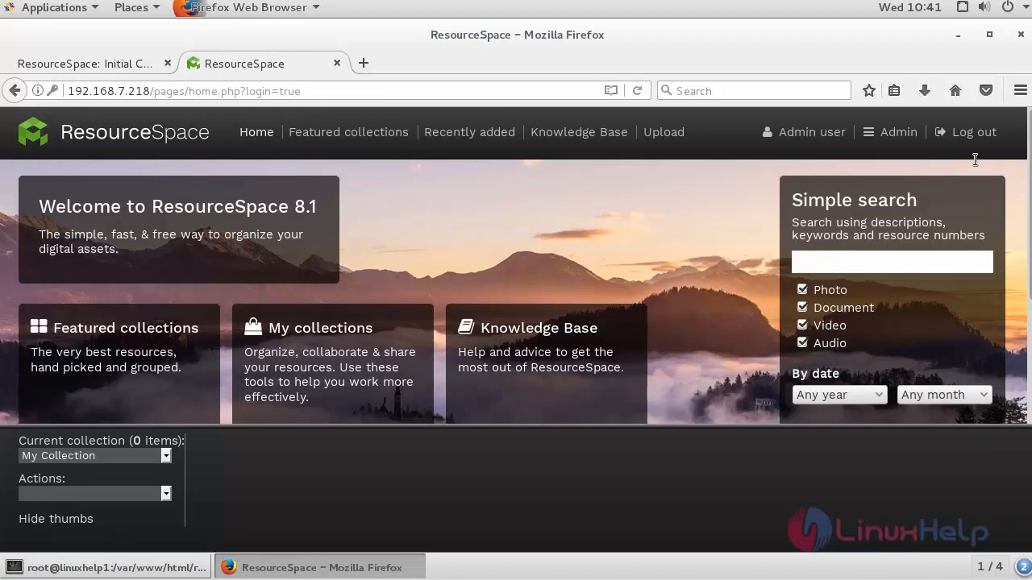
mouse_move(583, 209)
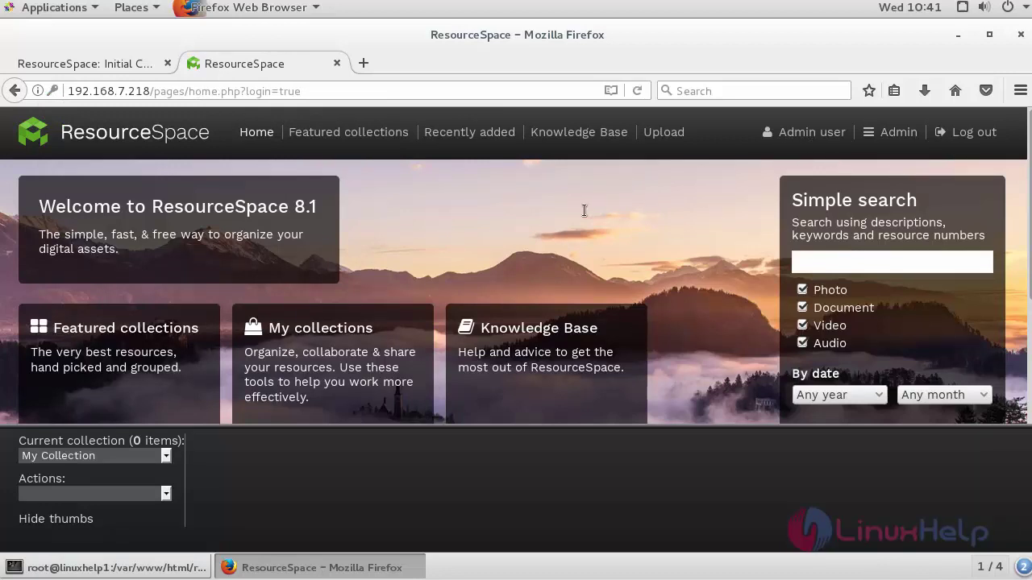